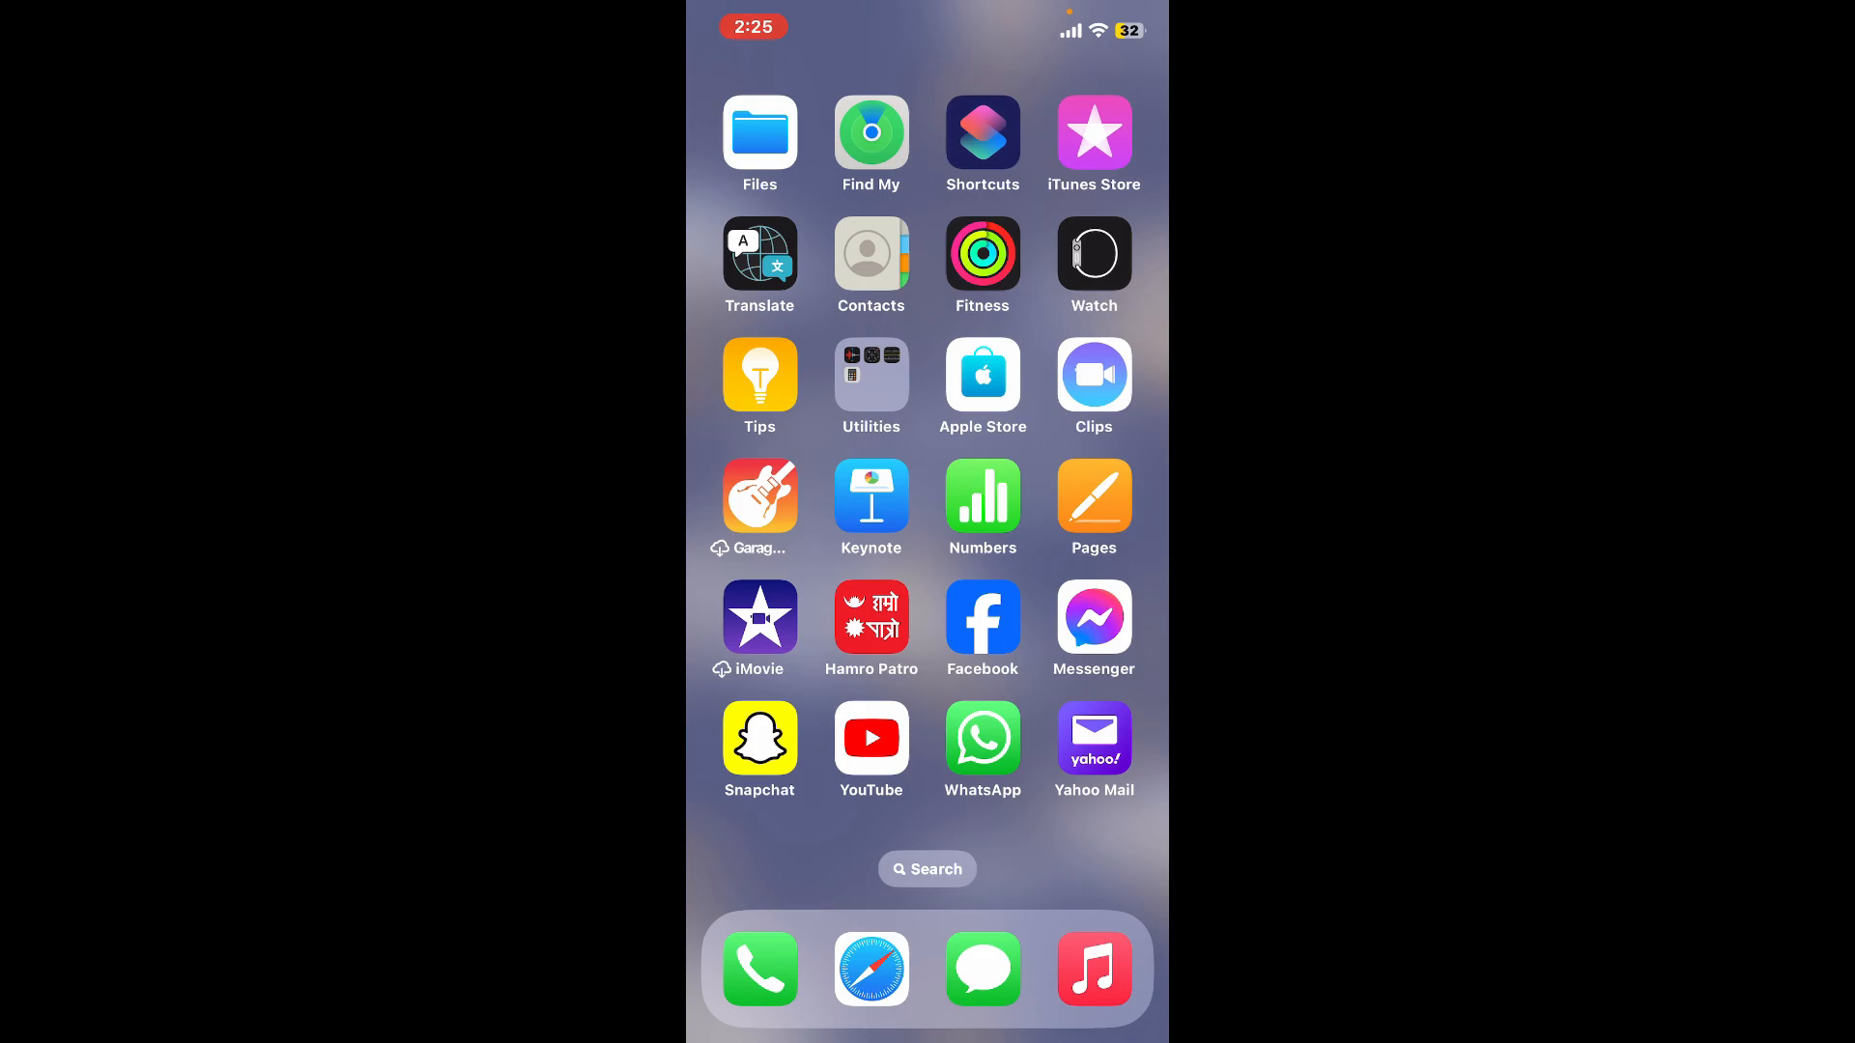
# Launch MetaMask from the second Home Screen page and unlock the wallet.
pyautogui.hscroll(-3)
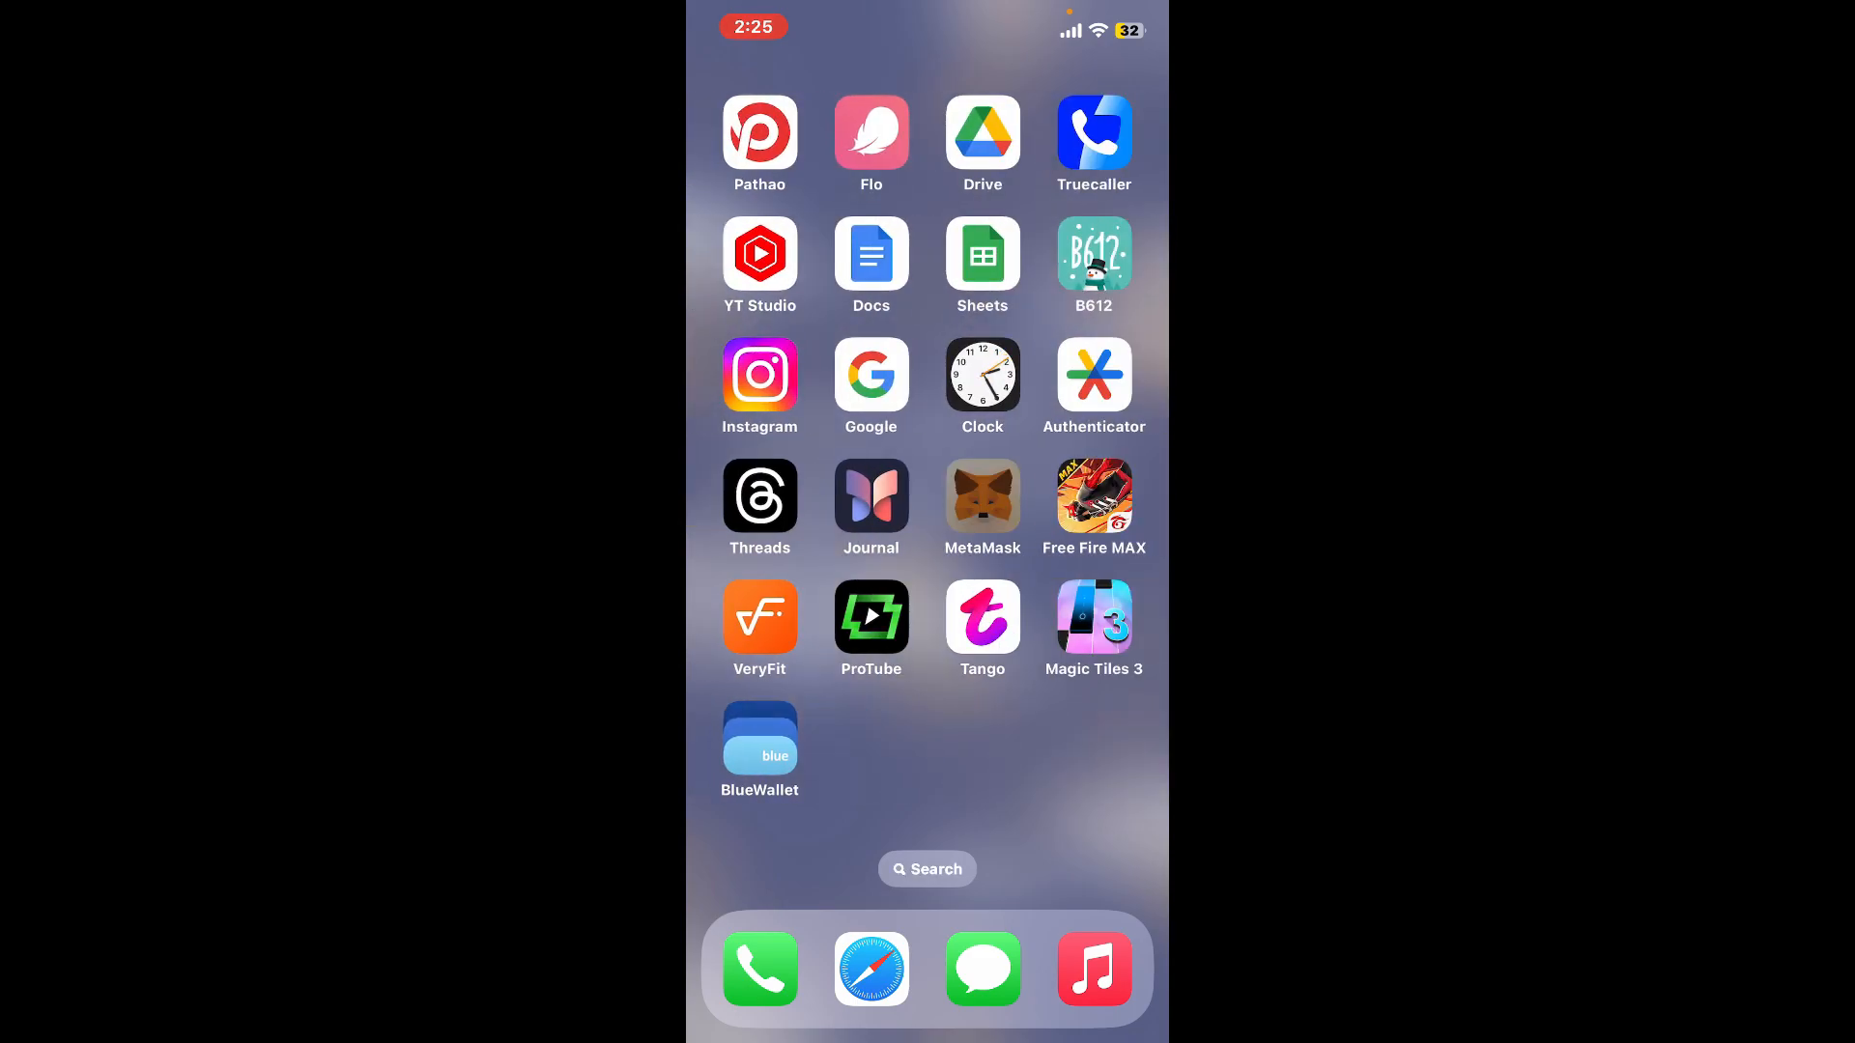
pyautogui.click(981, 494)
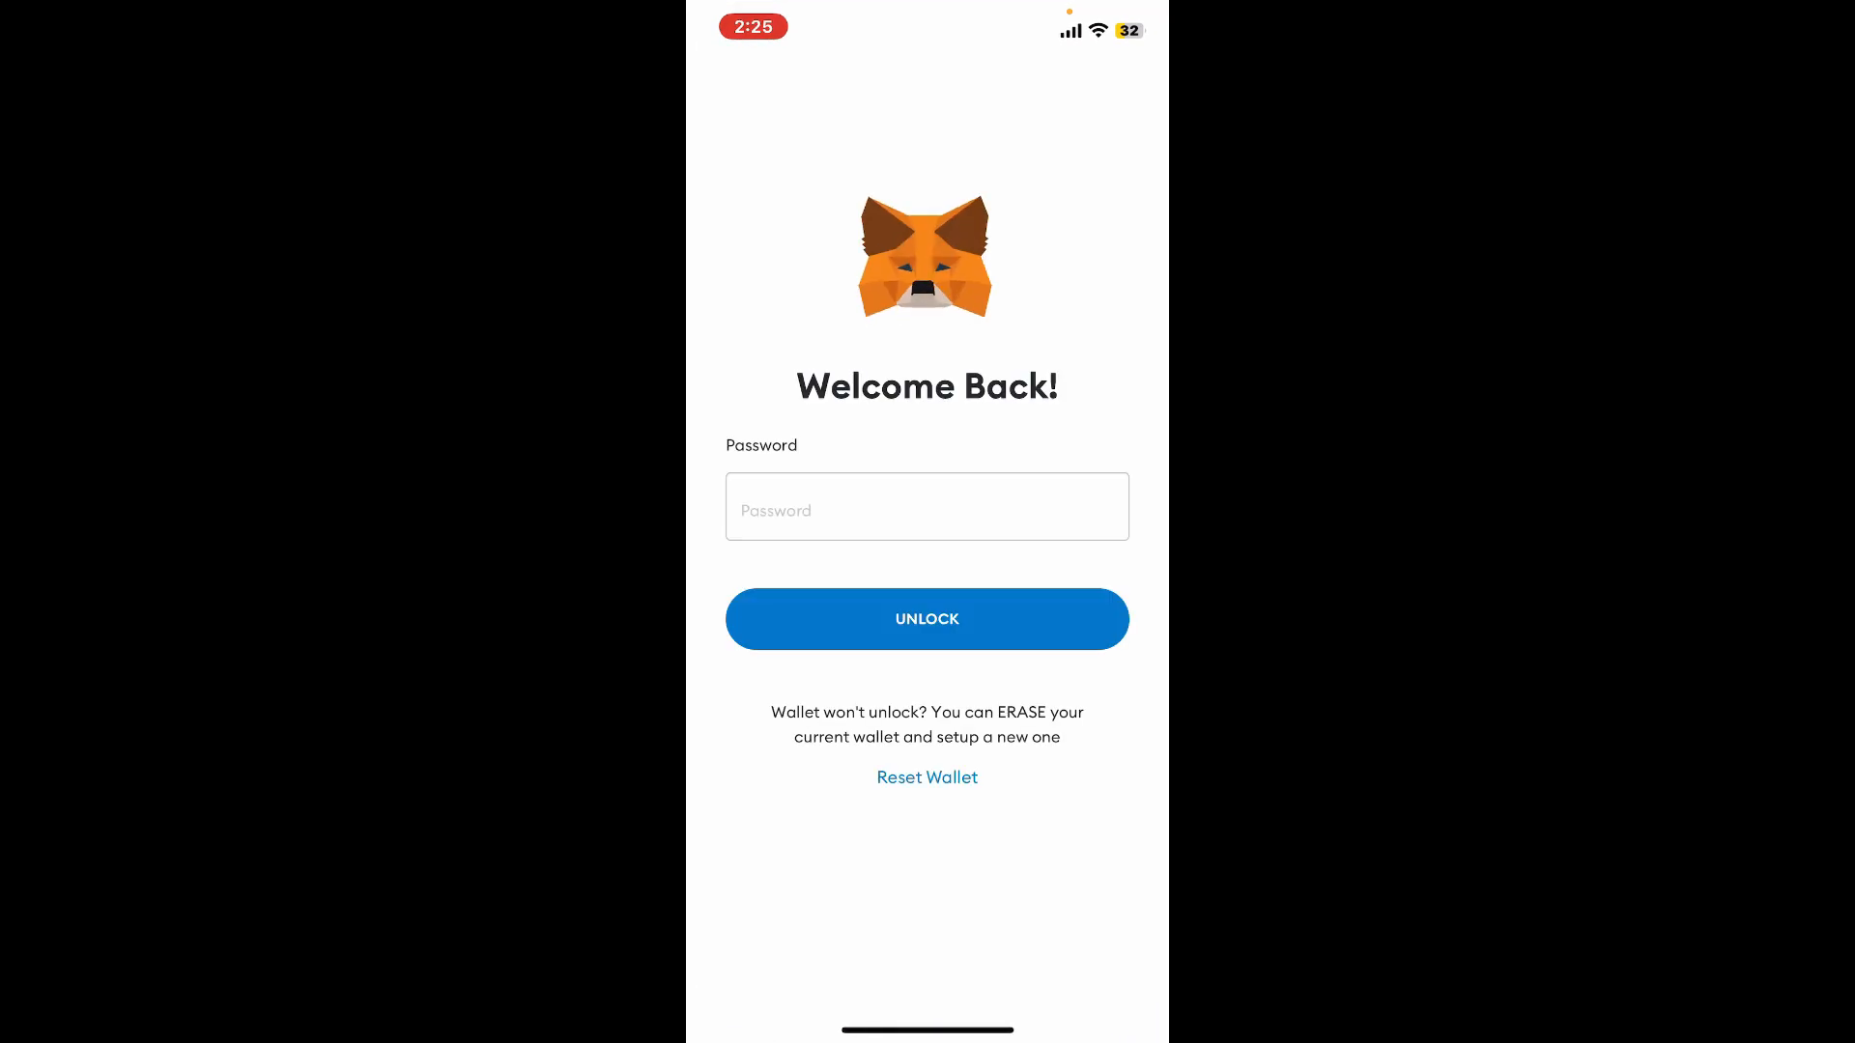
pyautogui.click(927, 618)
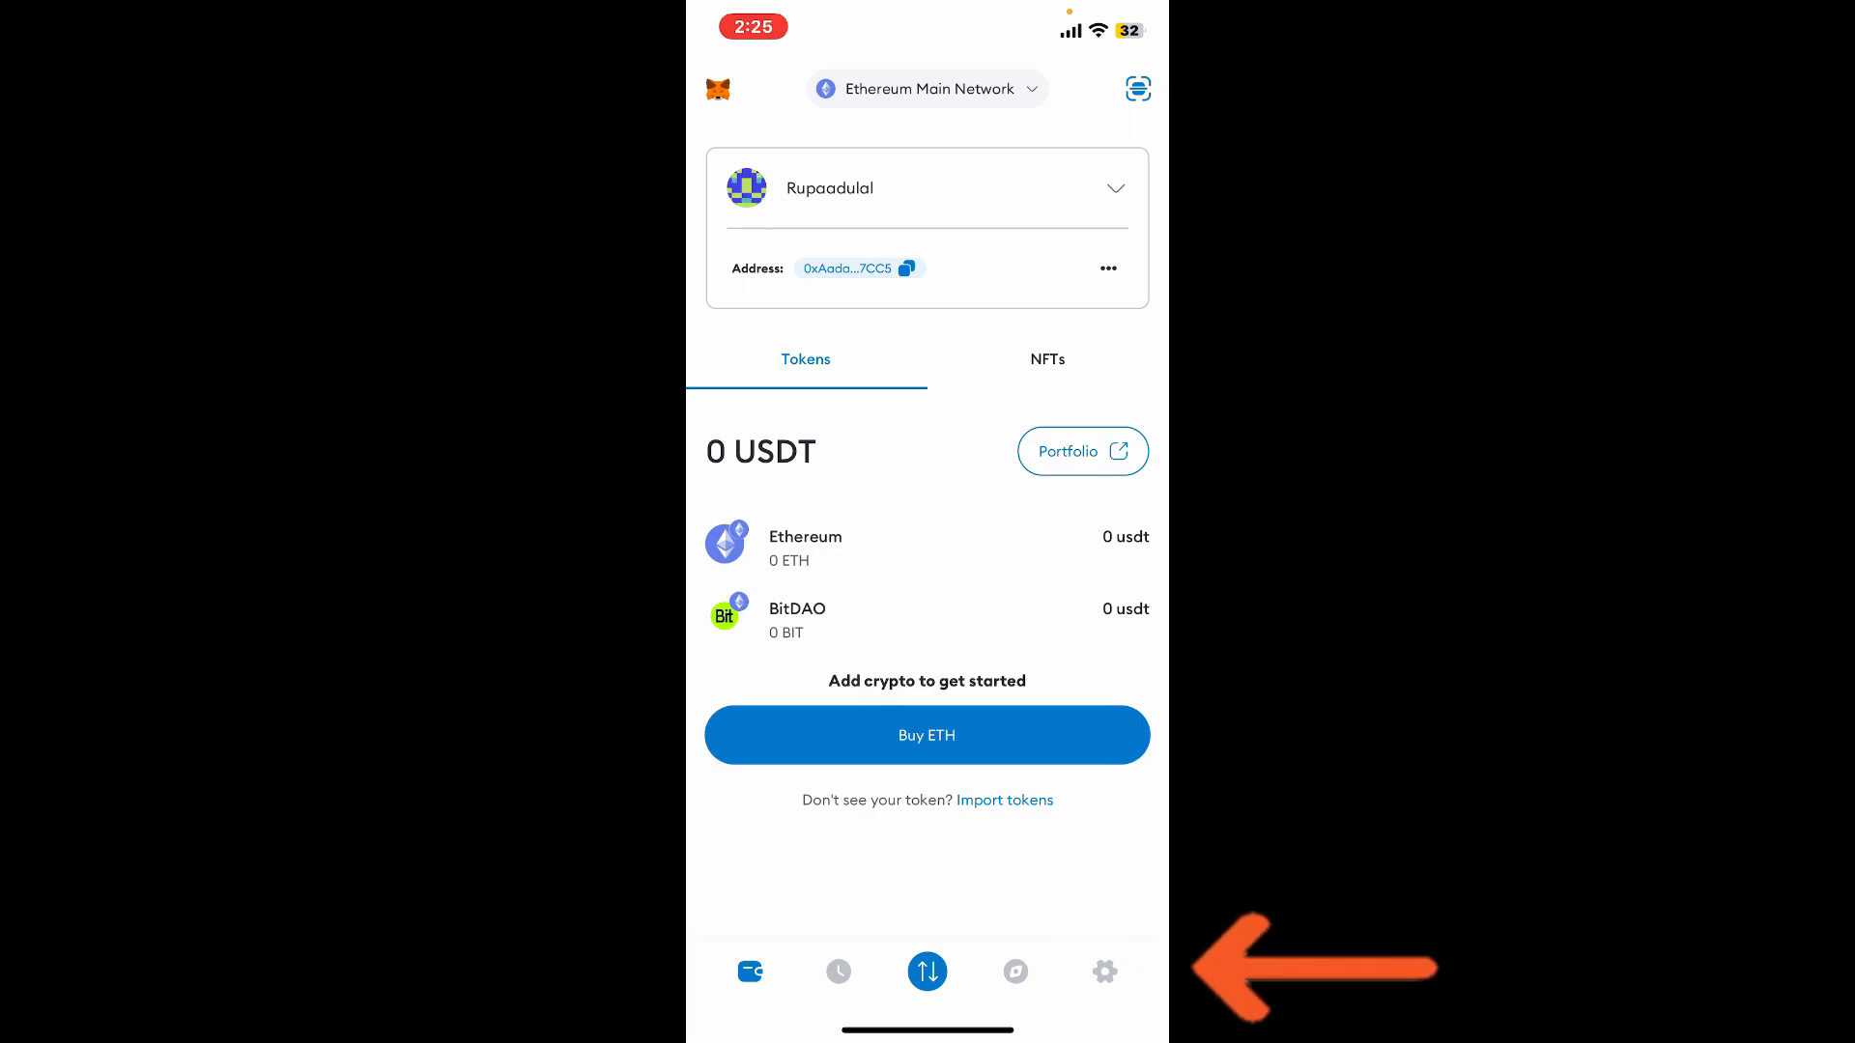
# In Settings > Security & Privacy, start Reveal Secret Recovery Phrase and pass the quiz.
pyautogui.click(1103, 971)
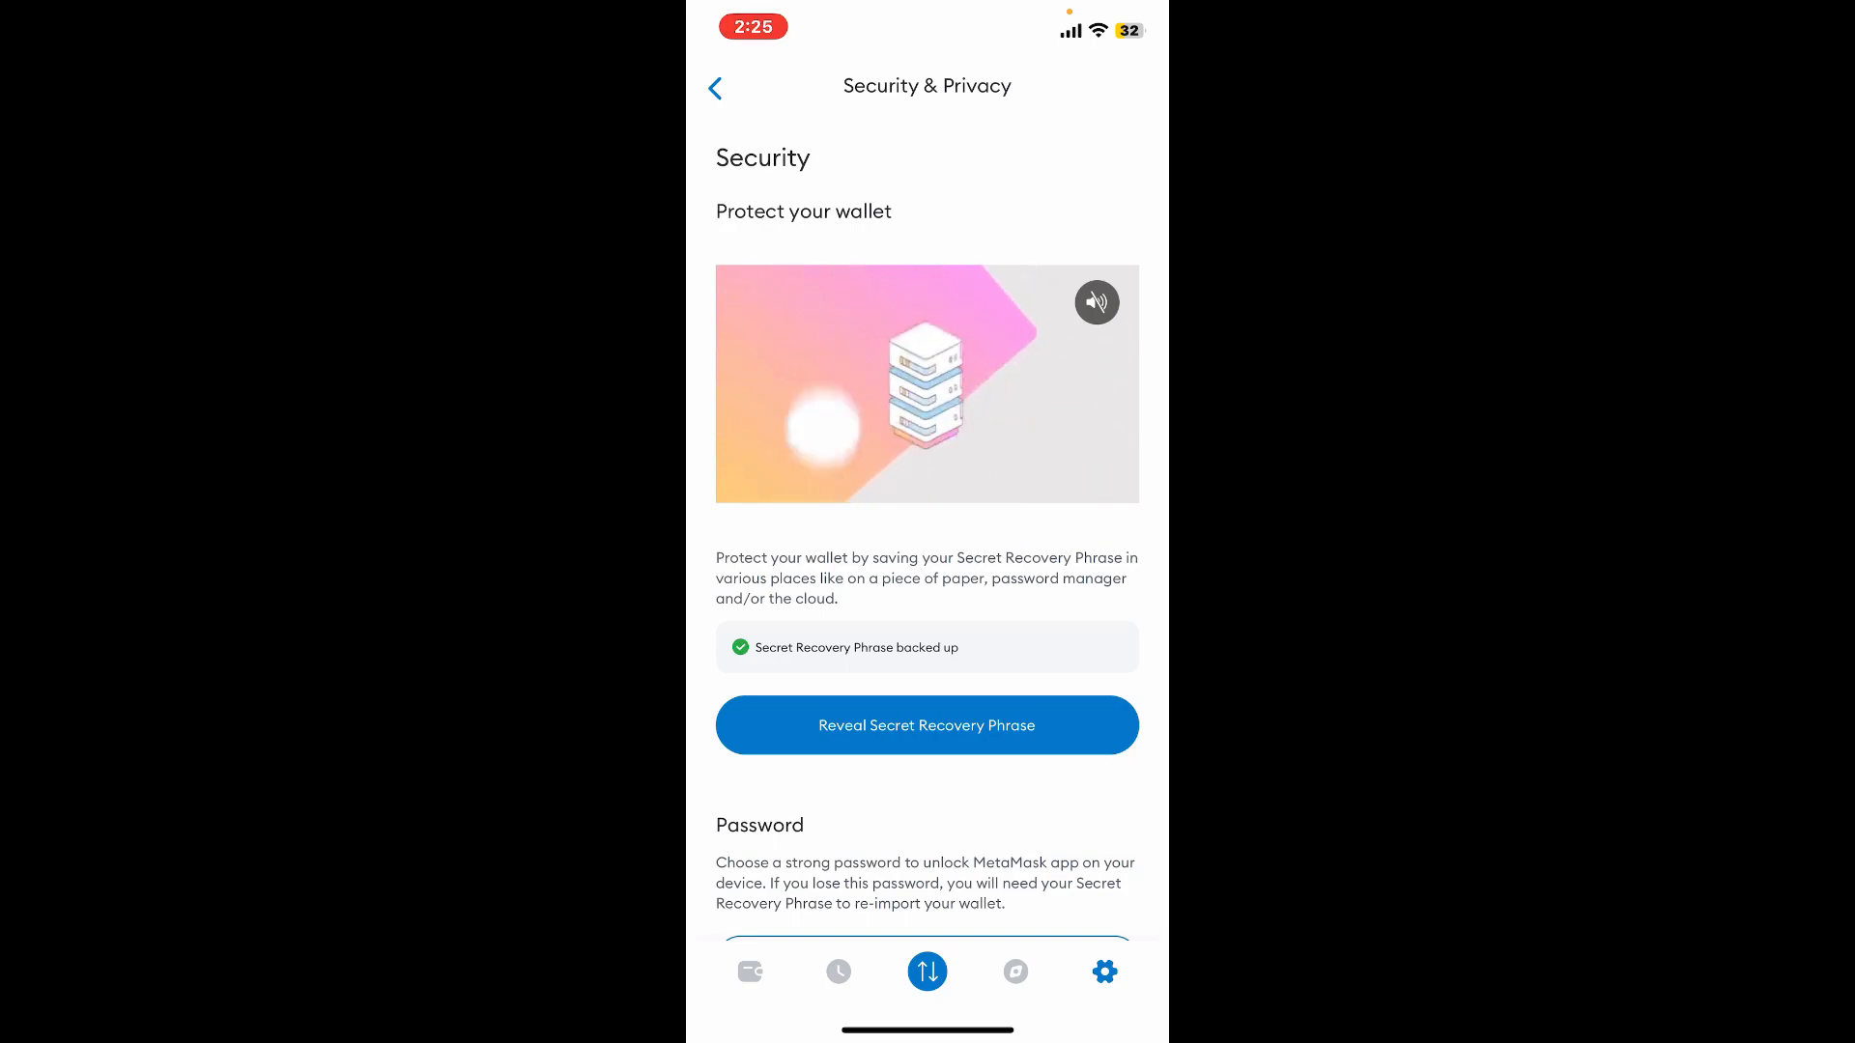
pyautogui.click(926, 726)
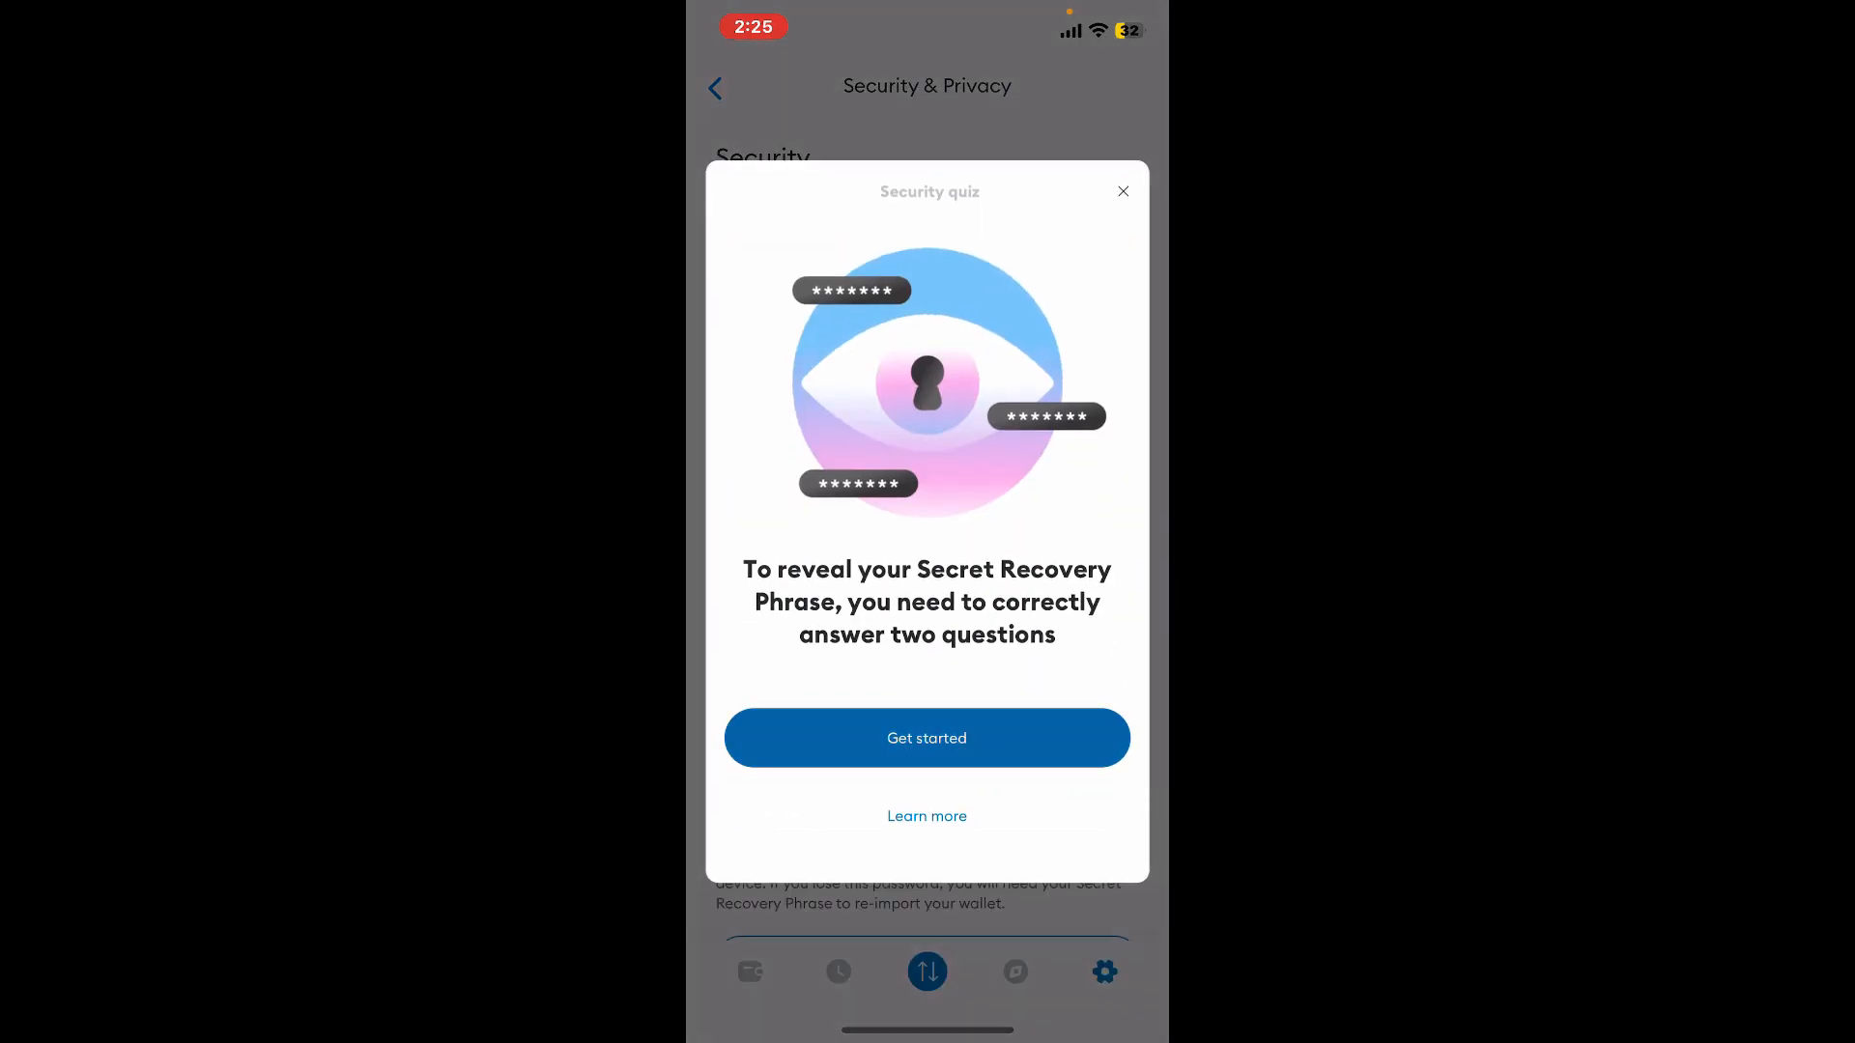
pyautogui.click(927, 737)
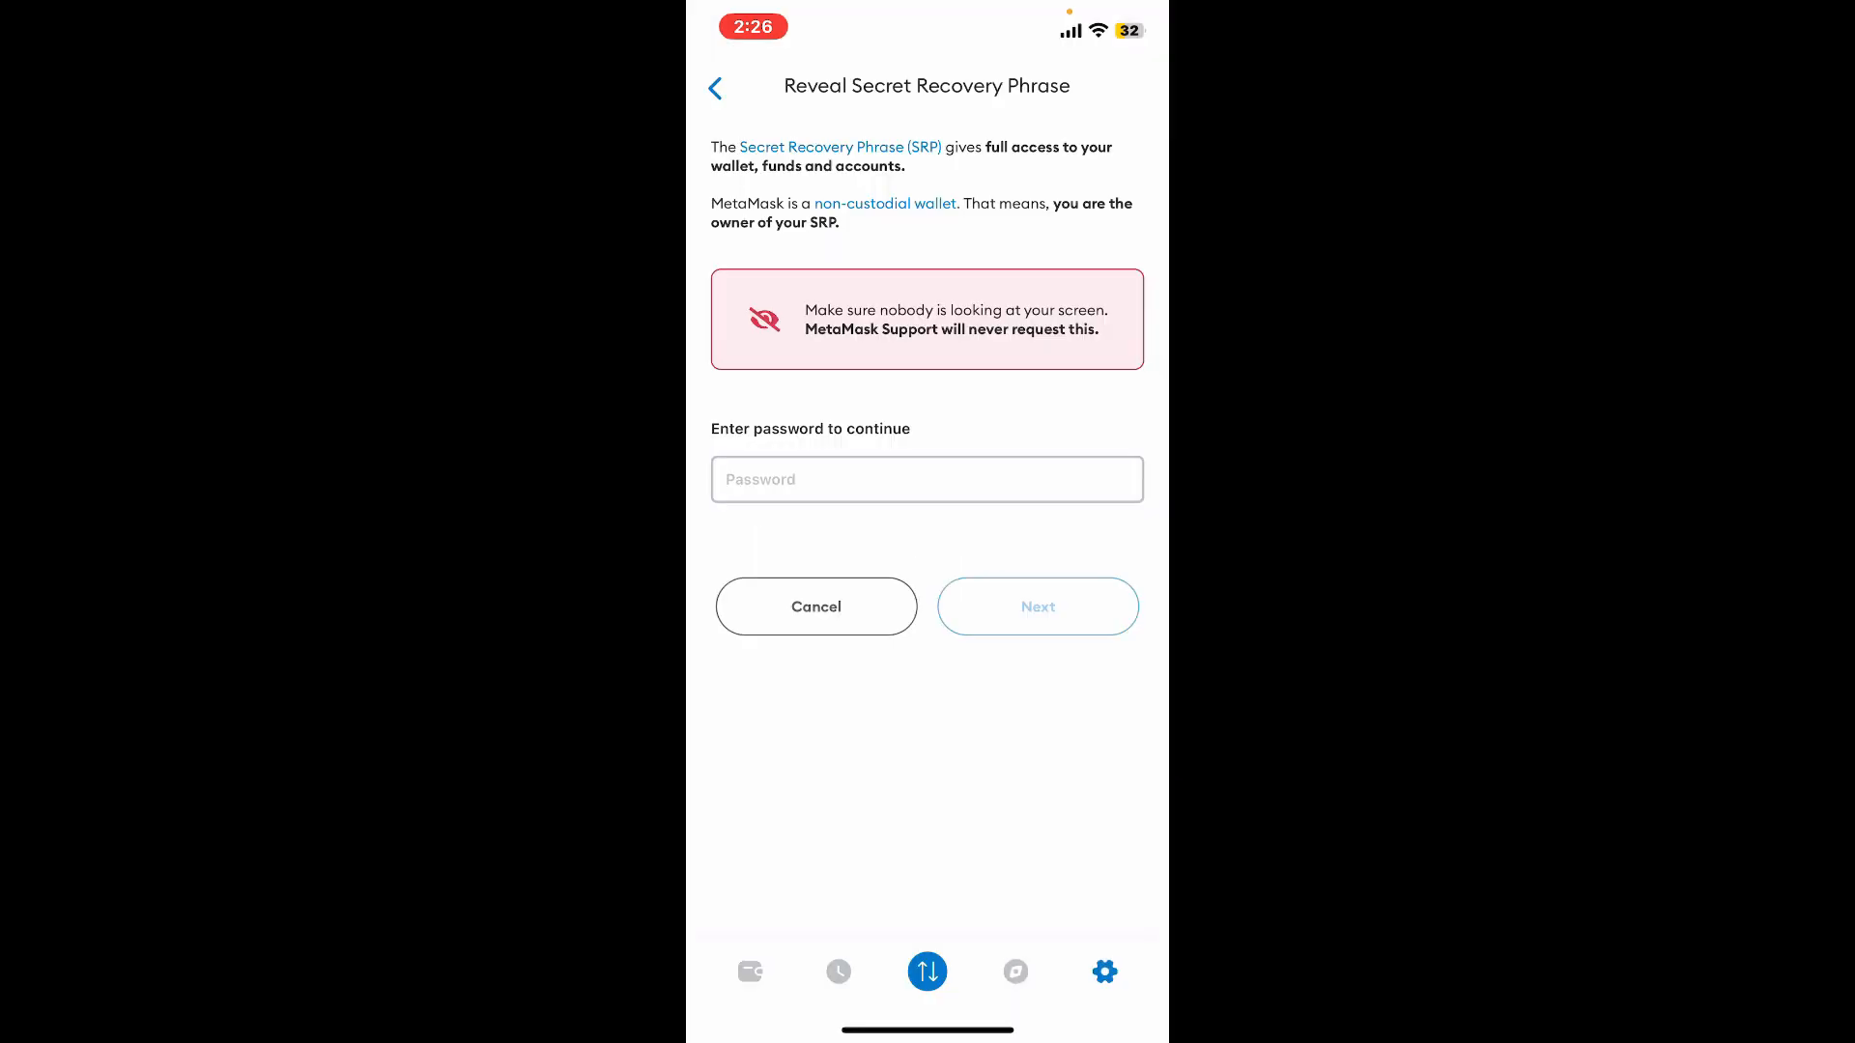
# Enter the current wallet password and hold to reveal the Secret Recovery Phrase.
pyautogui.click(1037, 607)
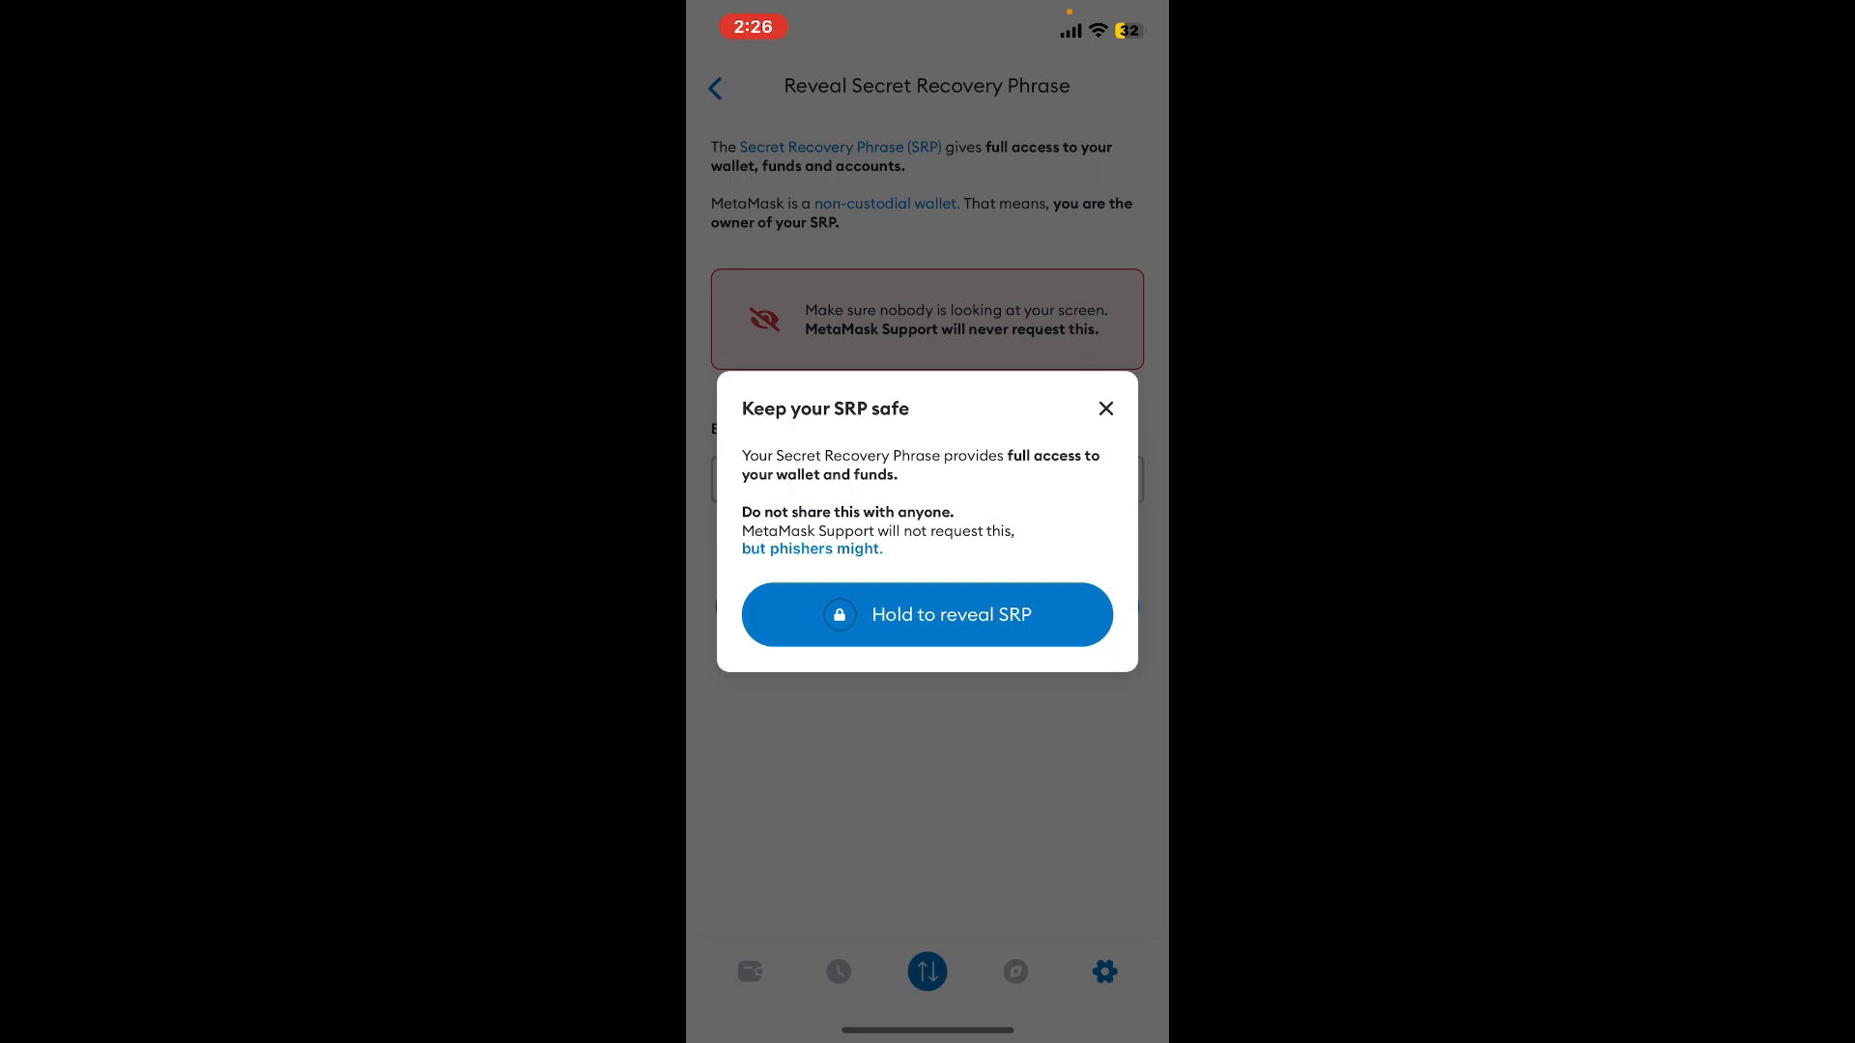
pyautogui.click(1106, 408)
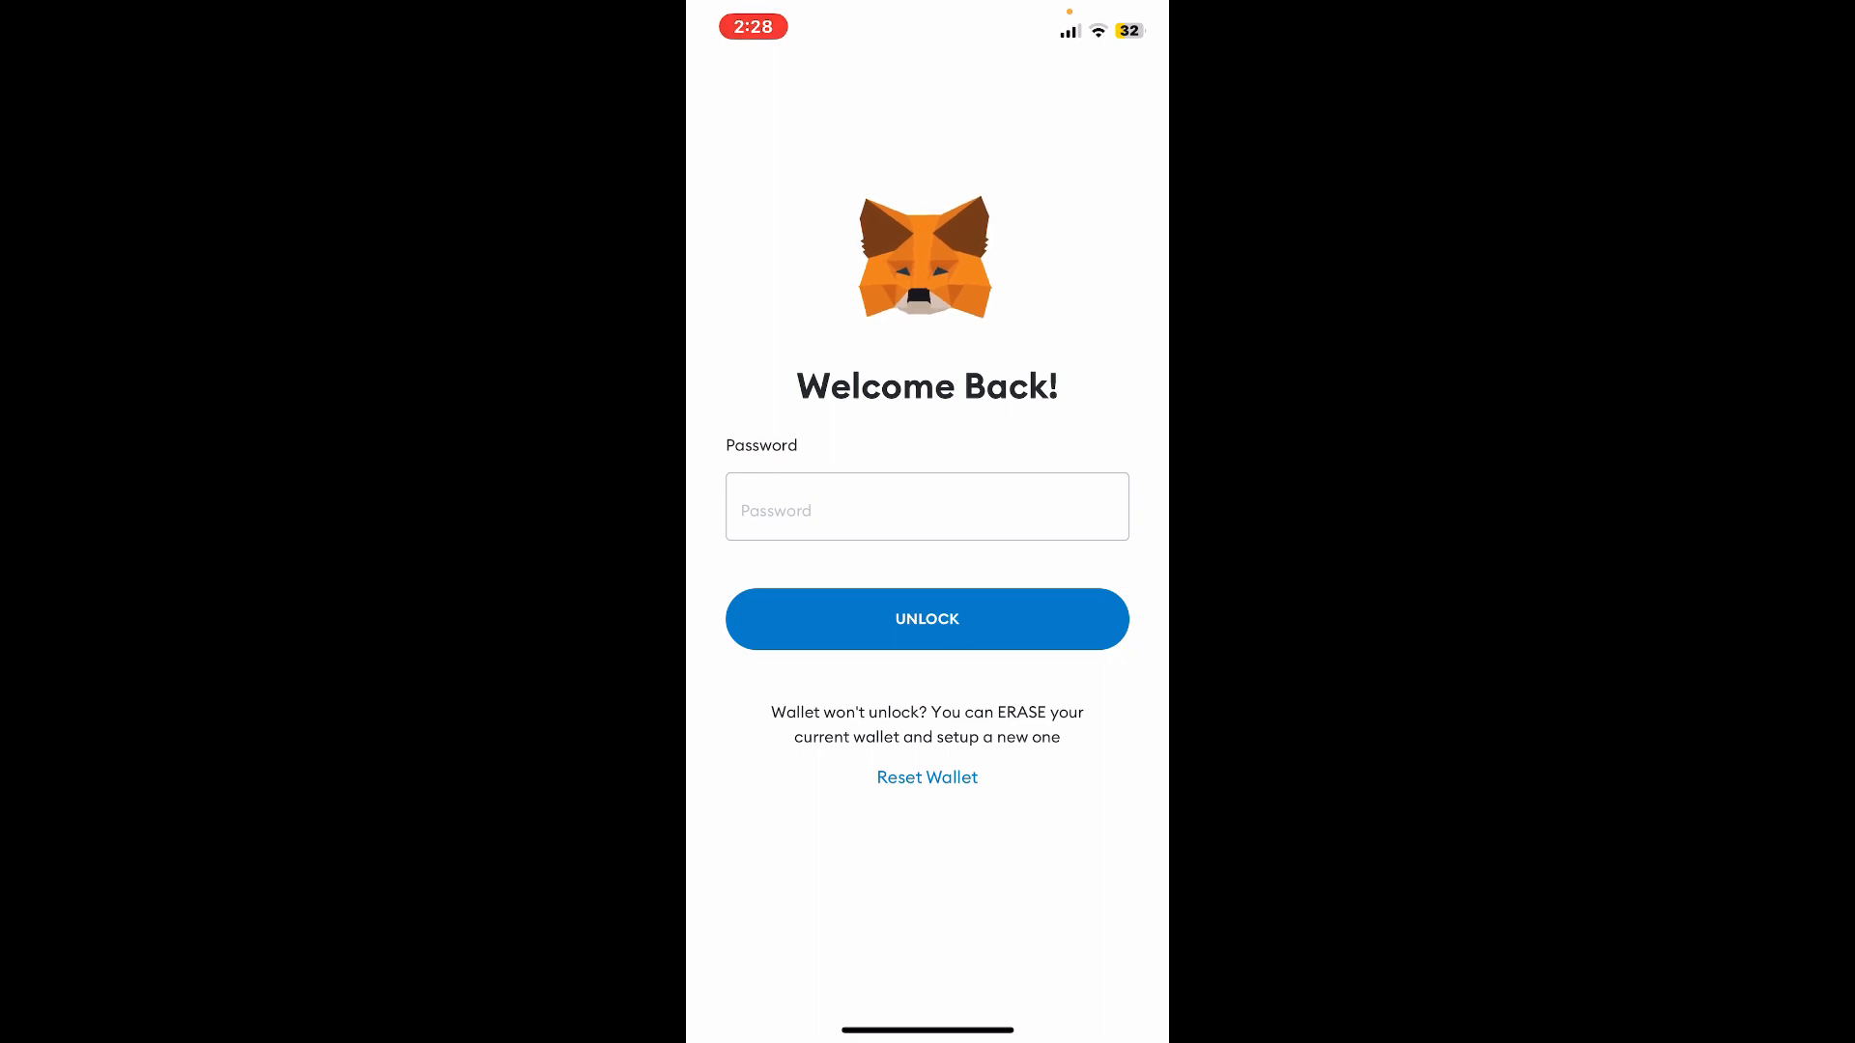
# Reset the wallet, confirm understanding, and permanently delete the current wallet.
pyautogui.click(926, 777)
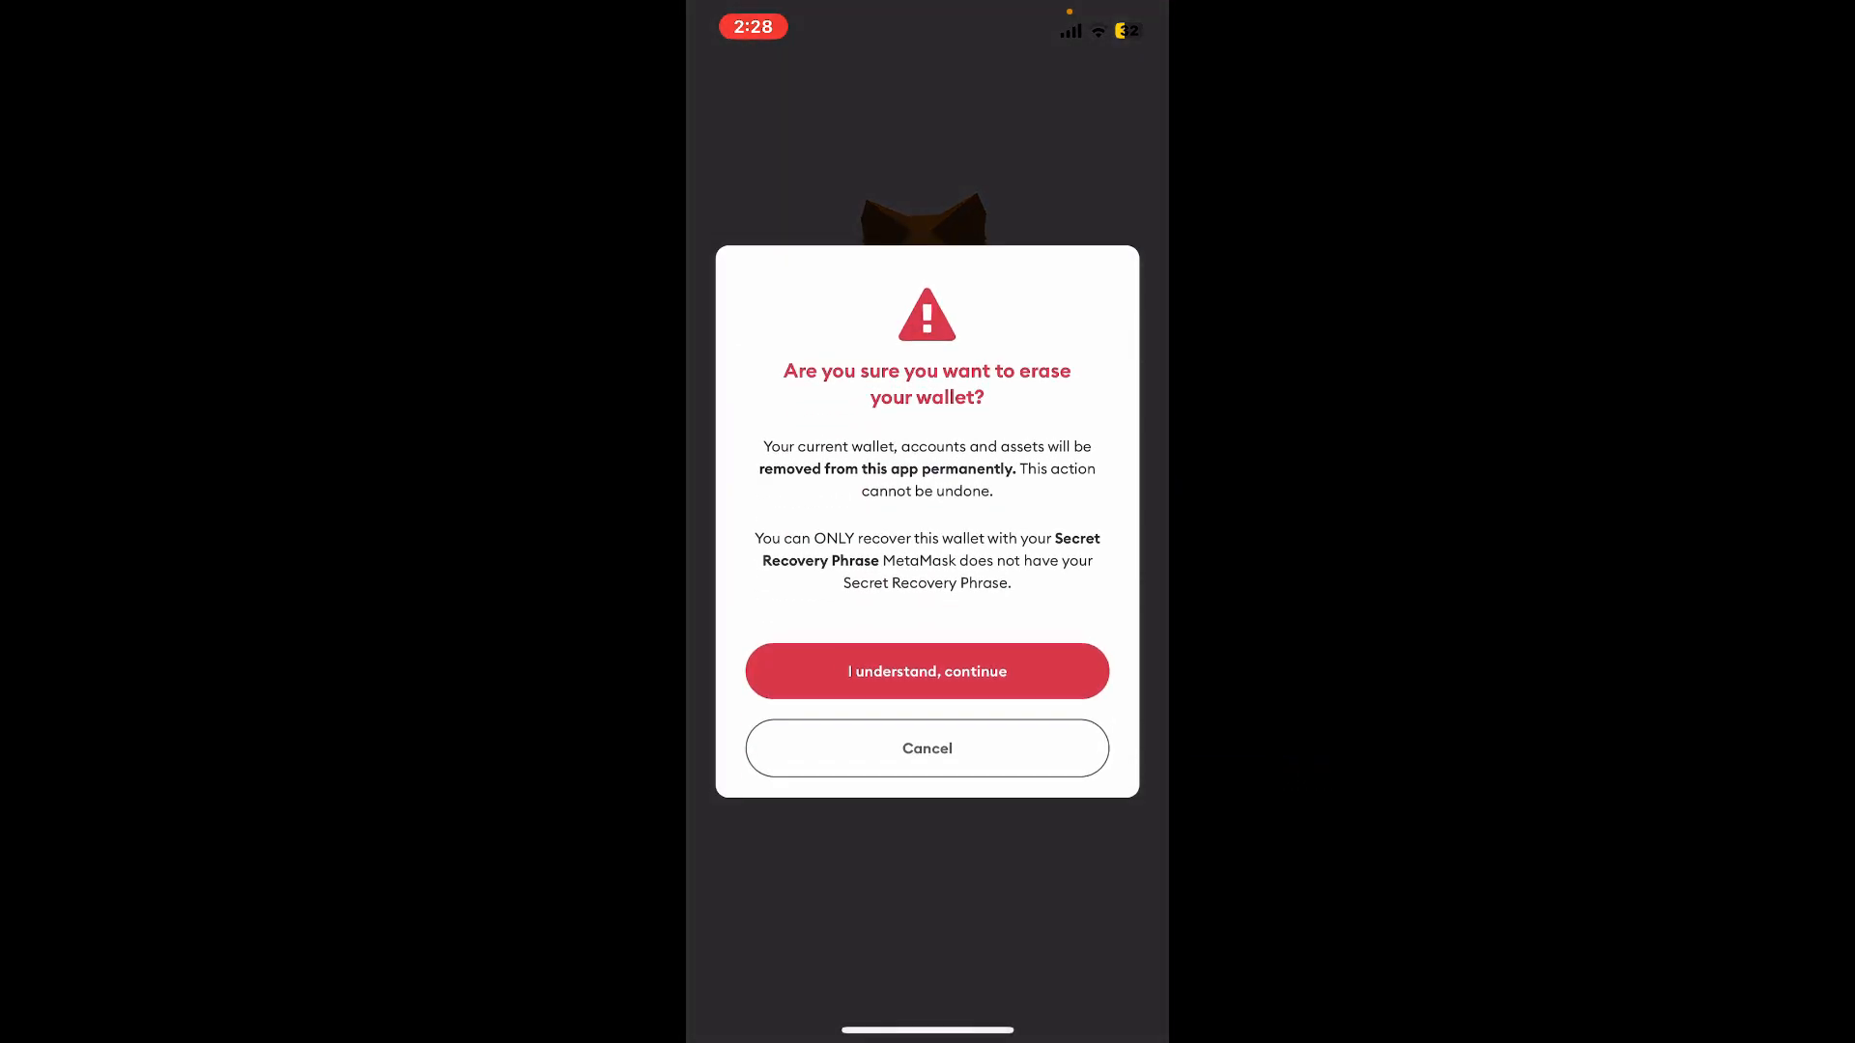
pyautogui.click(926, 670)
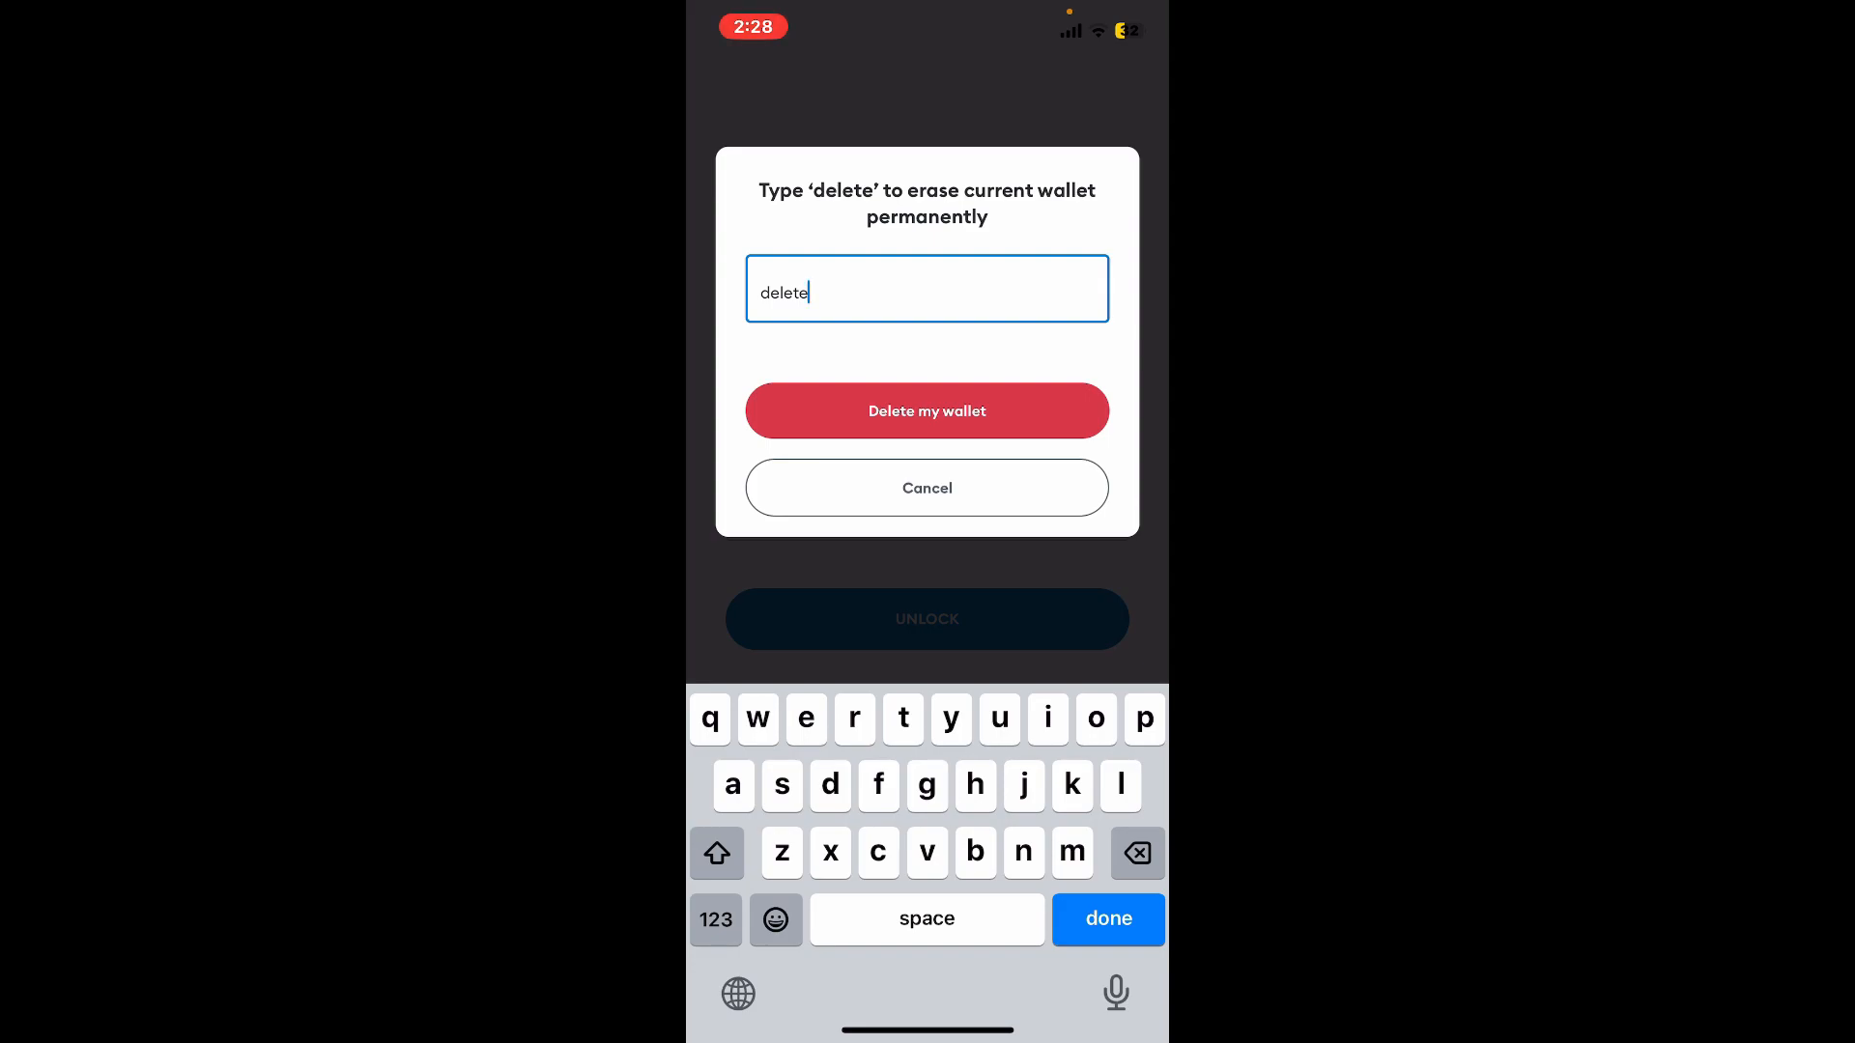
pyautogui.click(926, 410)
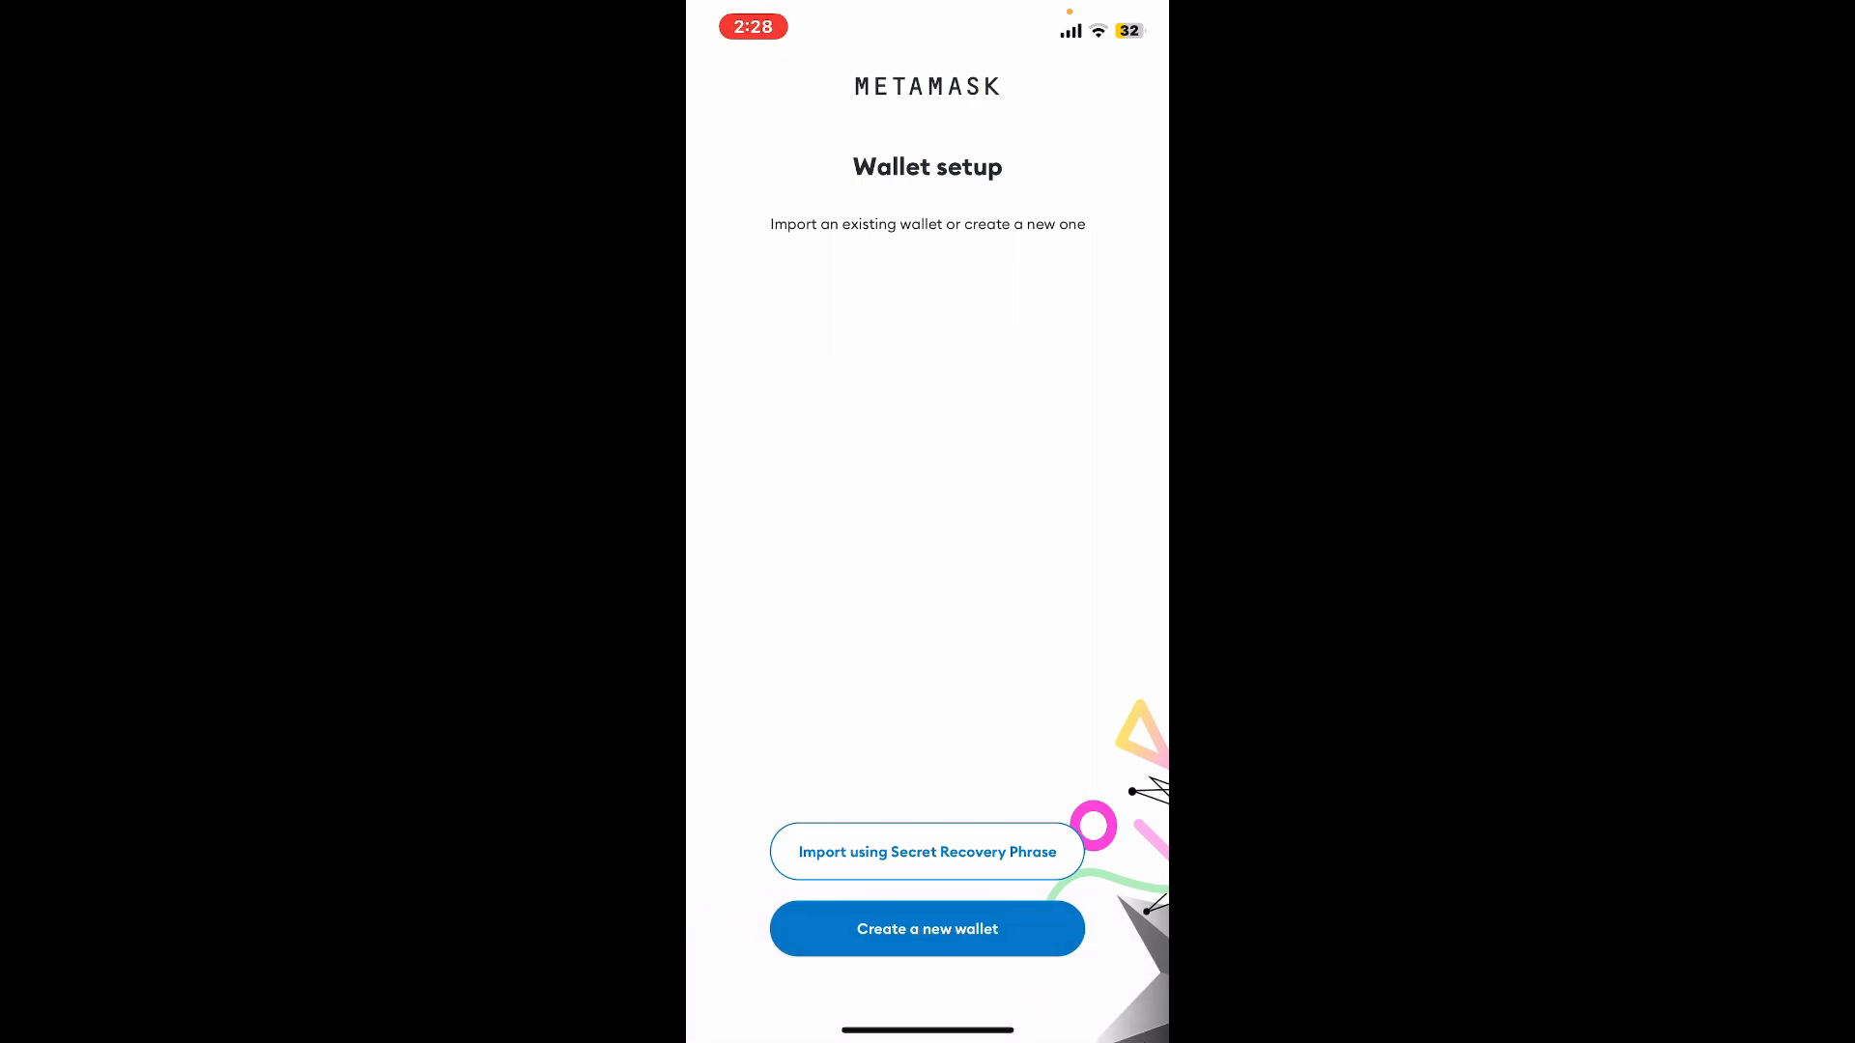
# Choose Import using Secret Recovery Phrase and paste the phrase into its field.
pyautogui.click(927, 852)
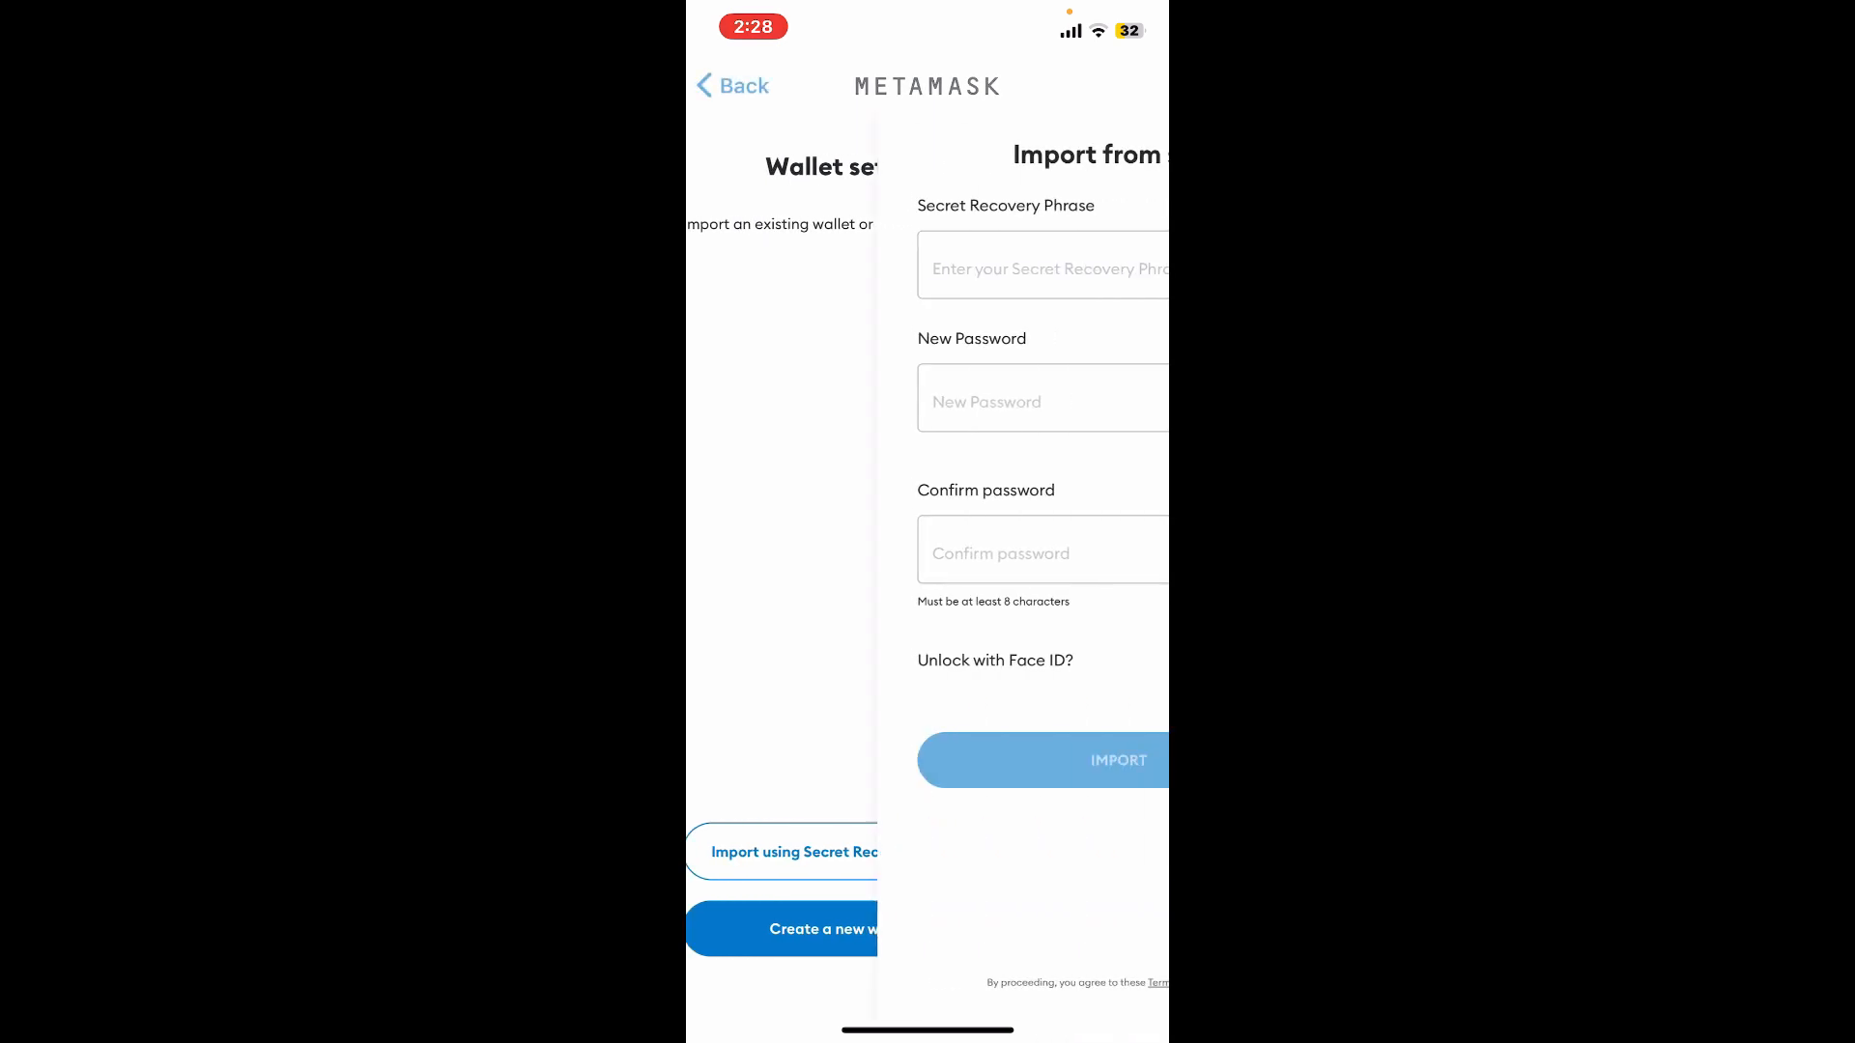
pyautogui.click(786, 852)
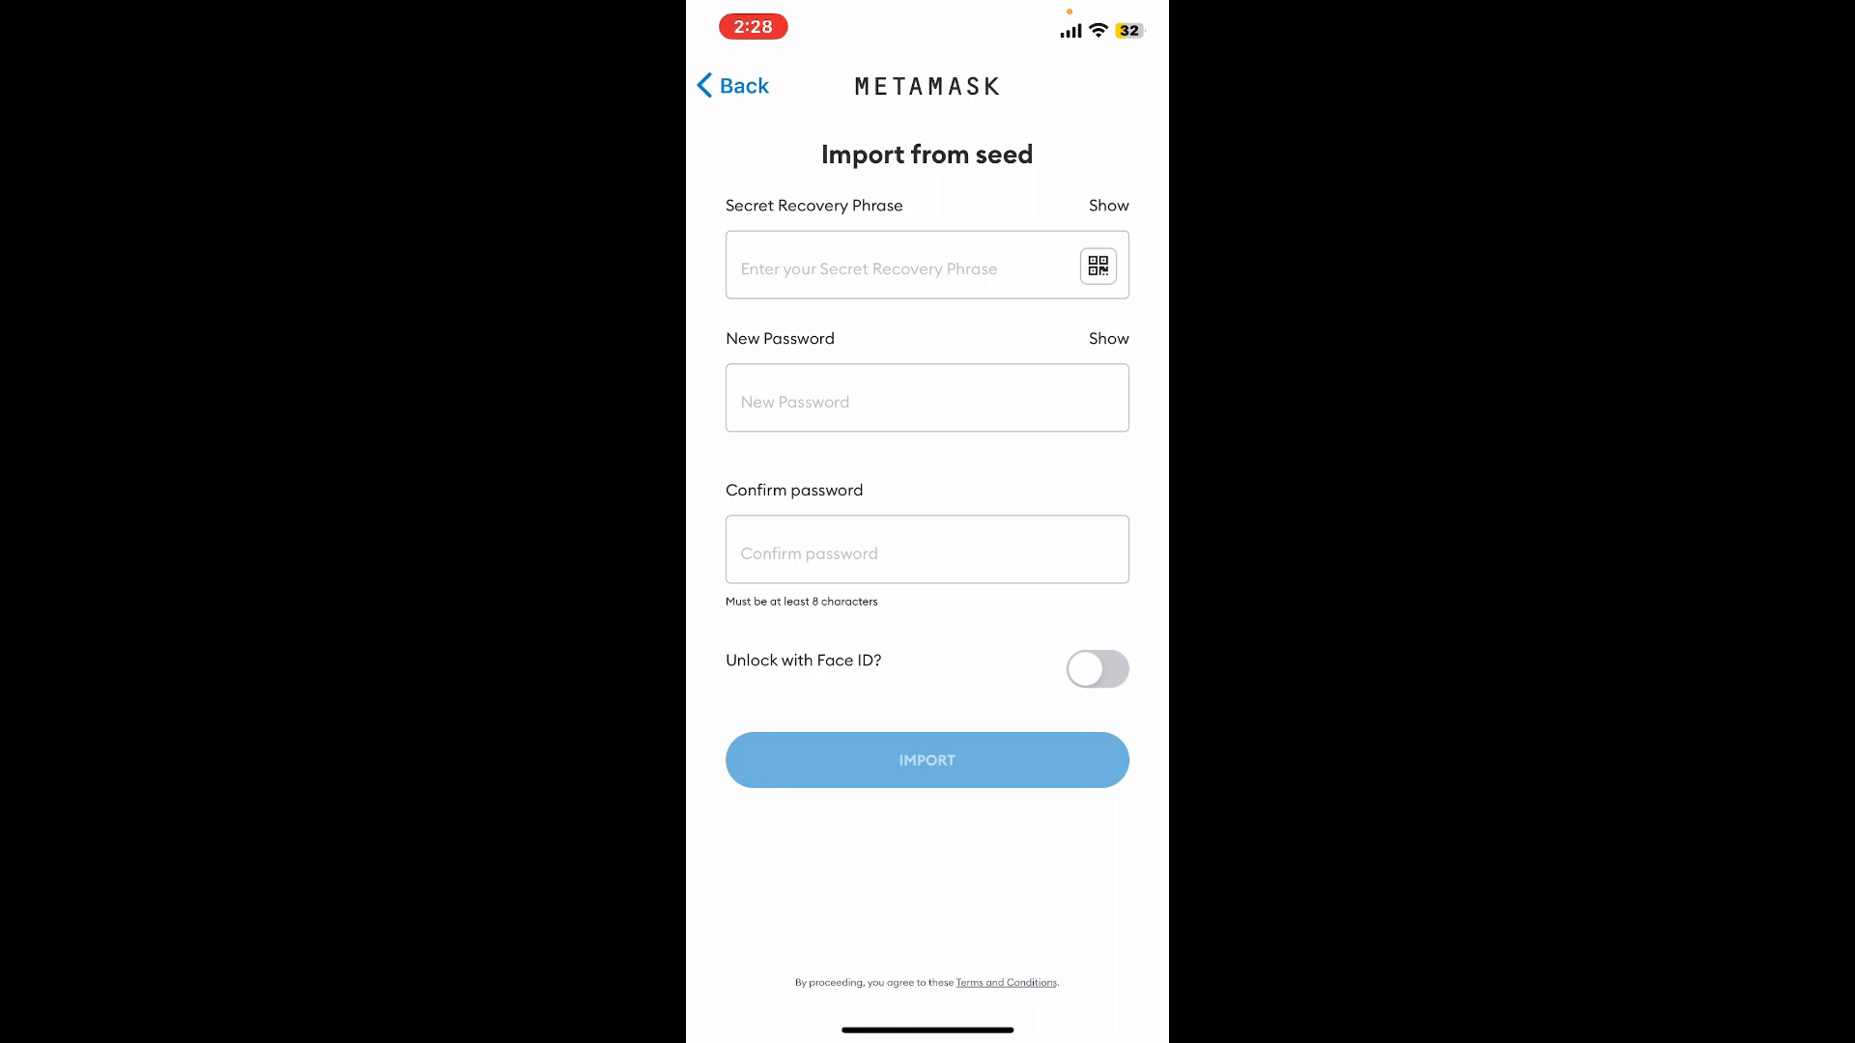
pyautogui.click(900, 265)
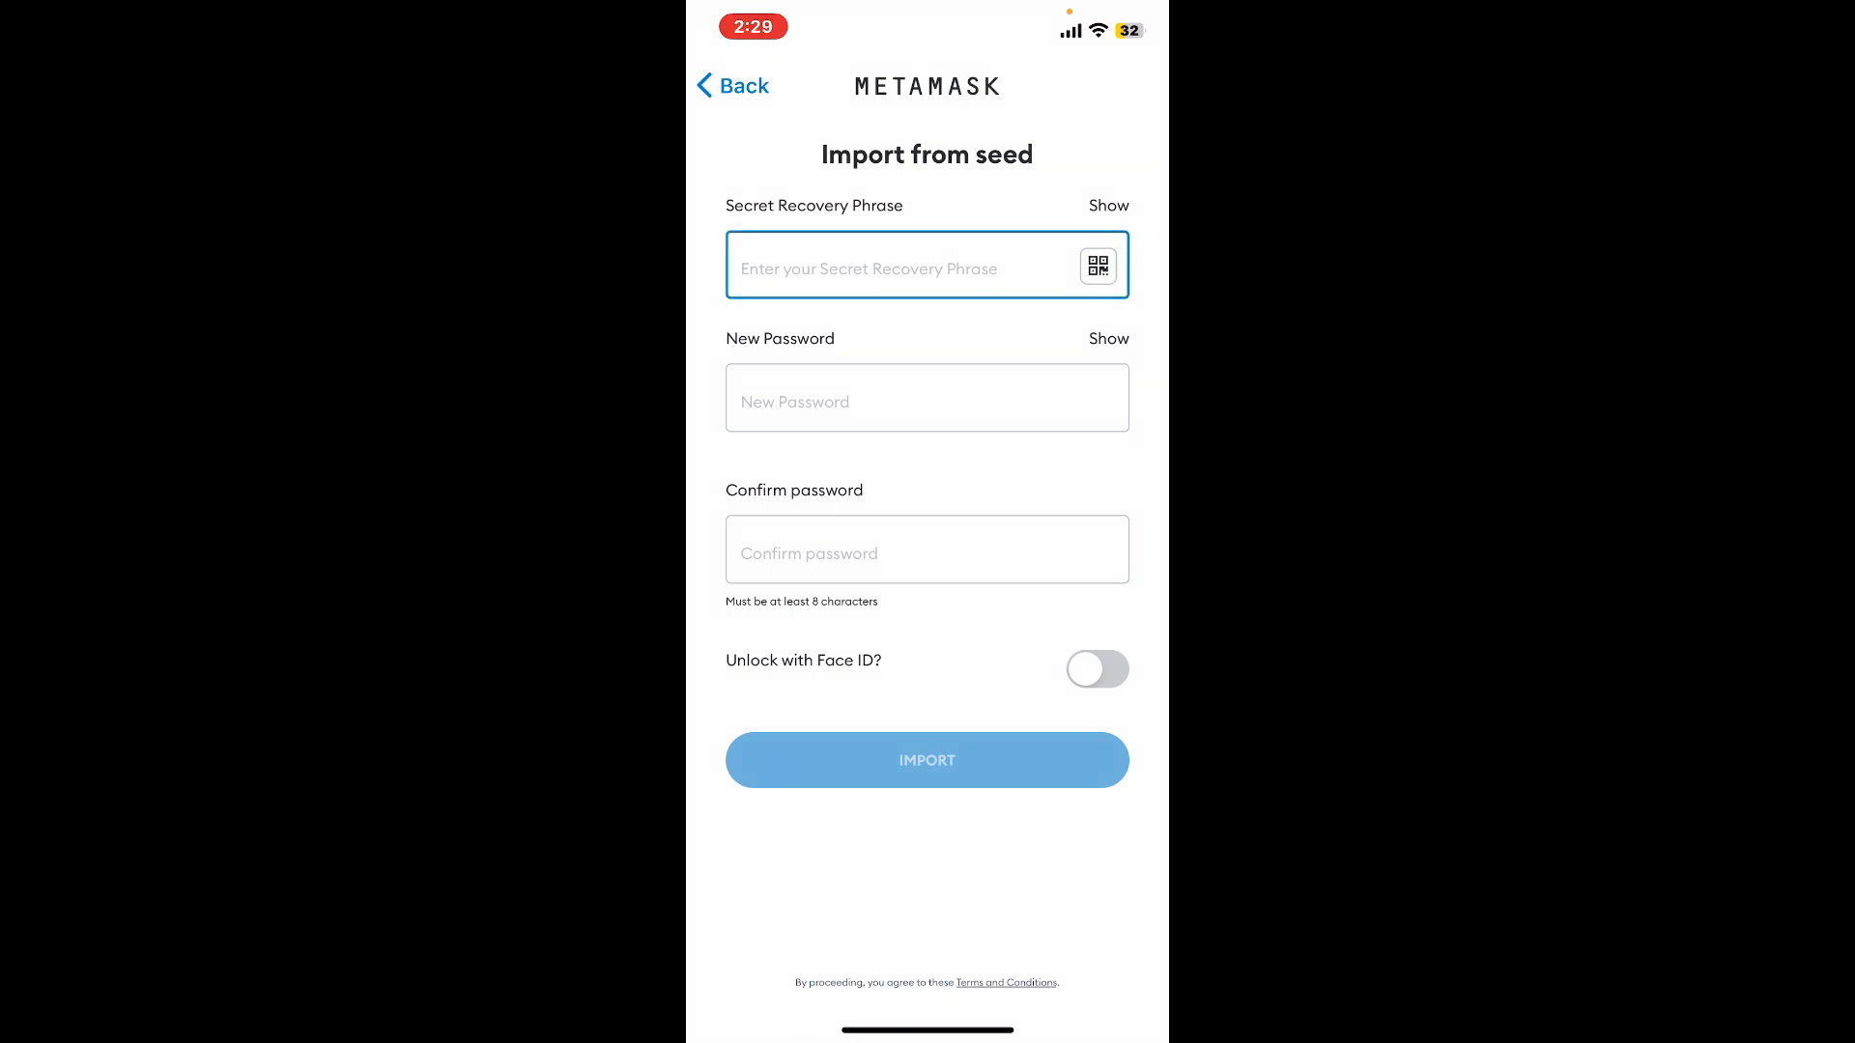
pyautogui.click(899, 267)
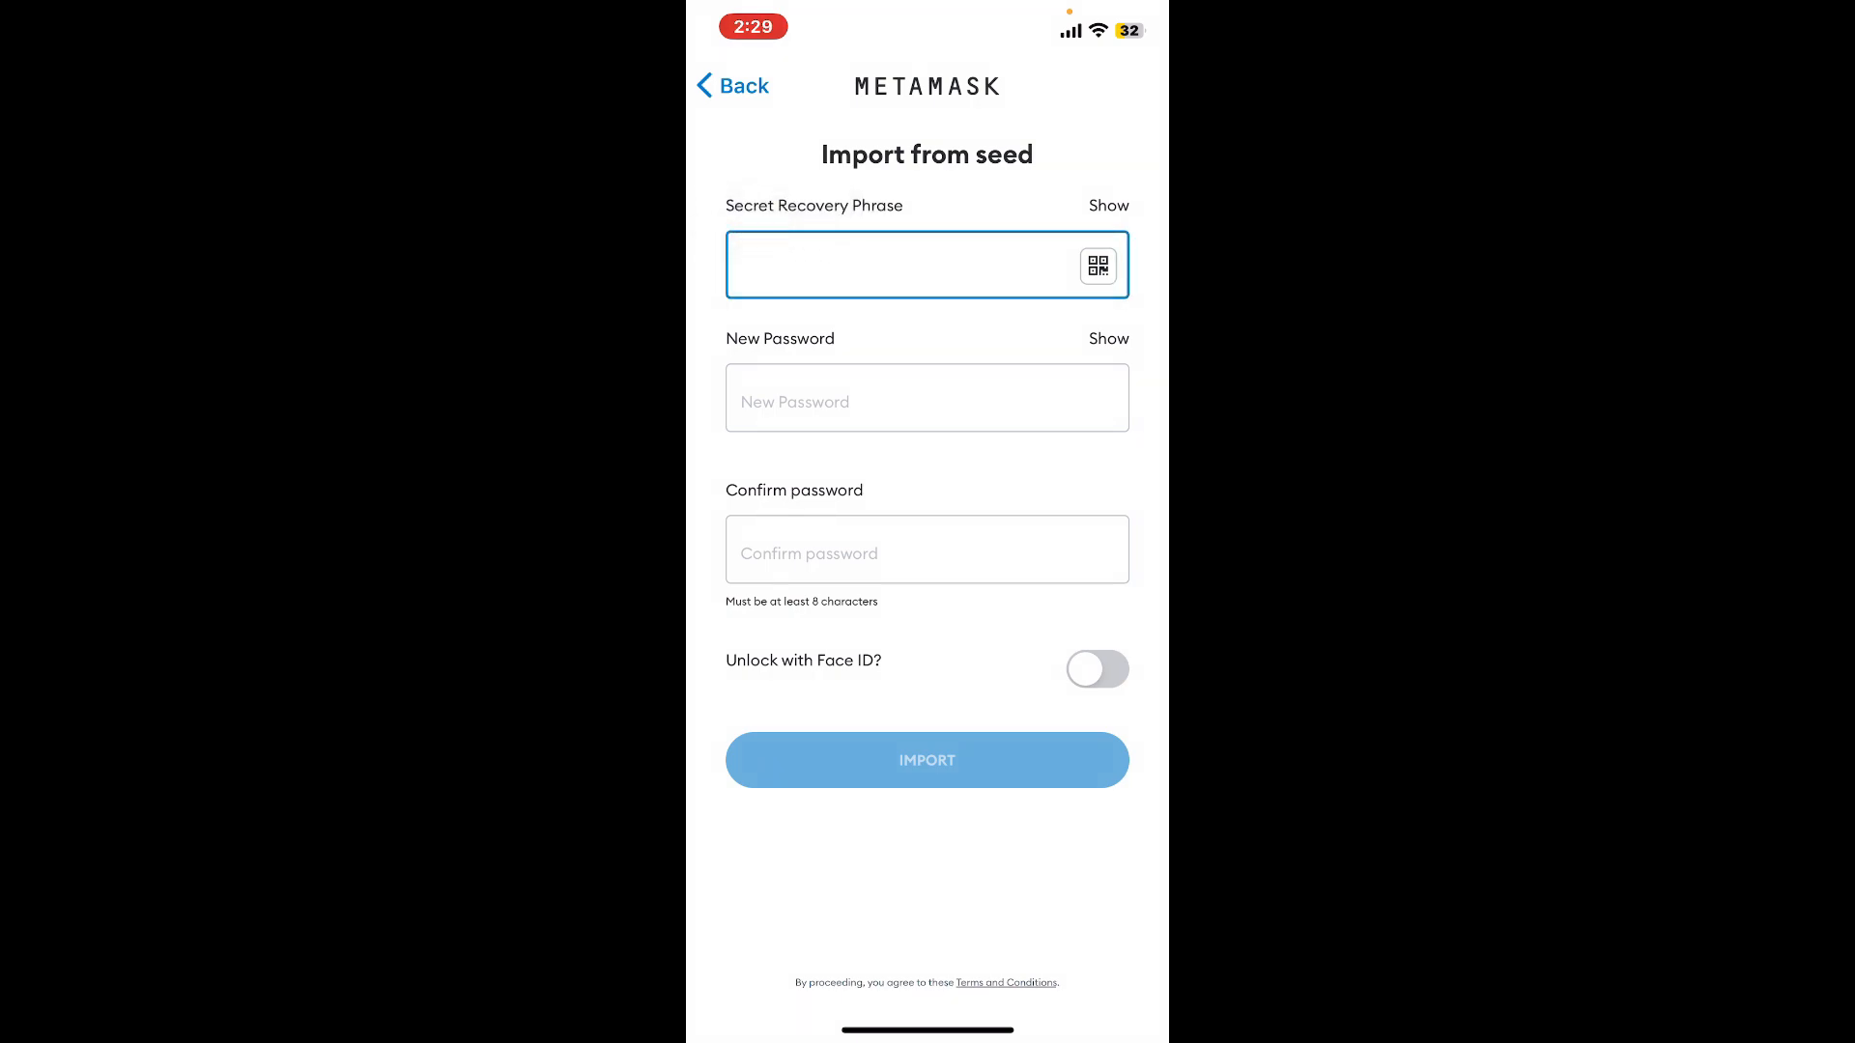
pyautogui.click(926, 264)
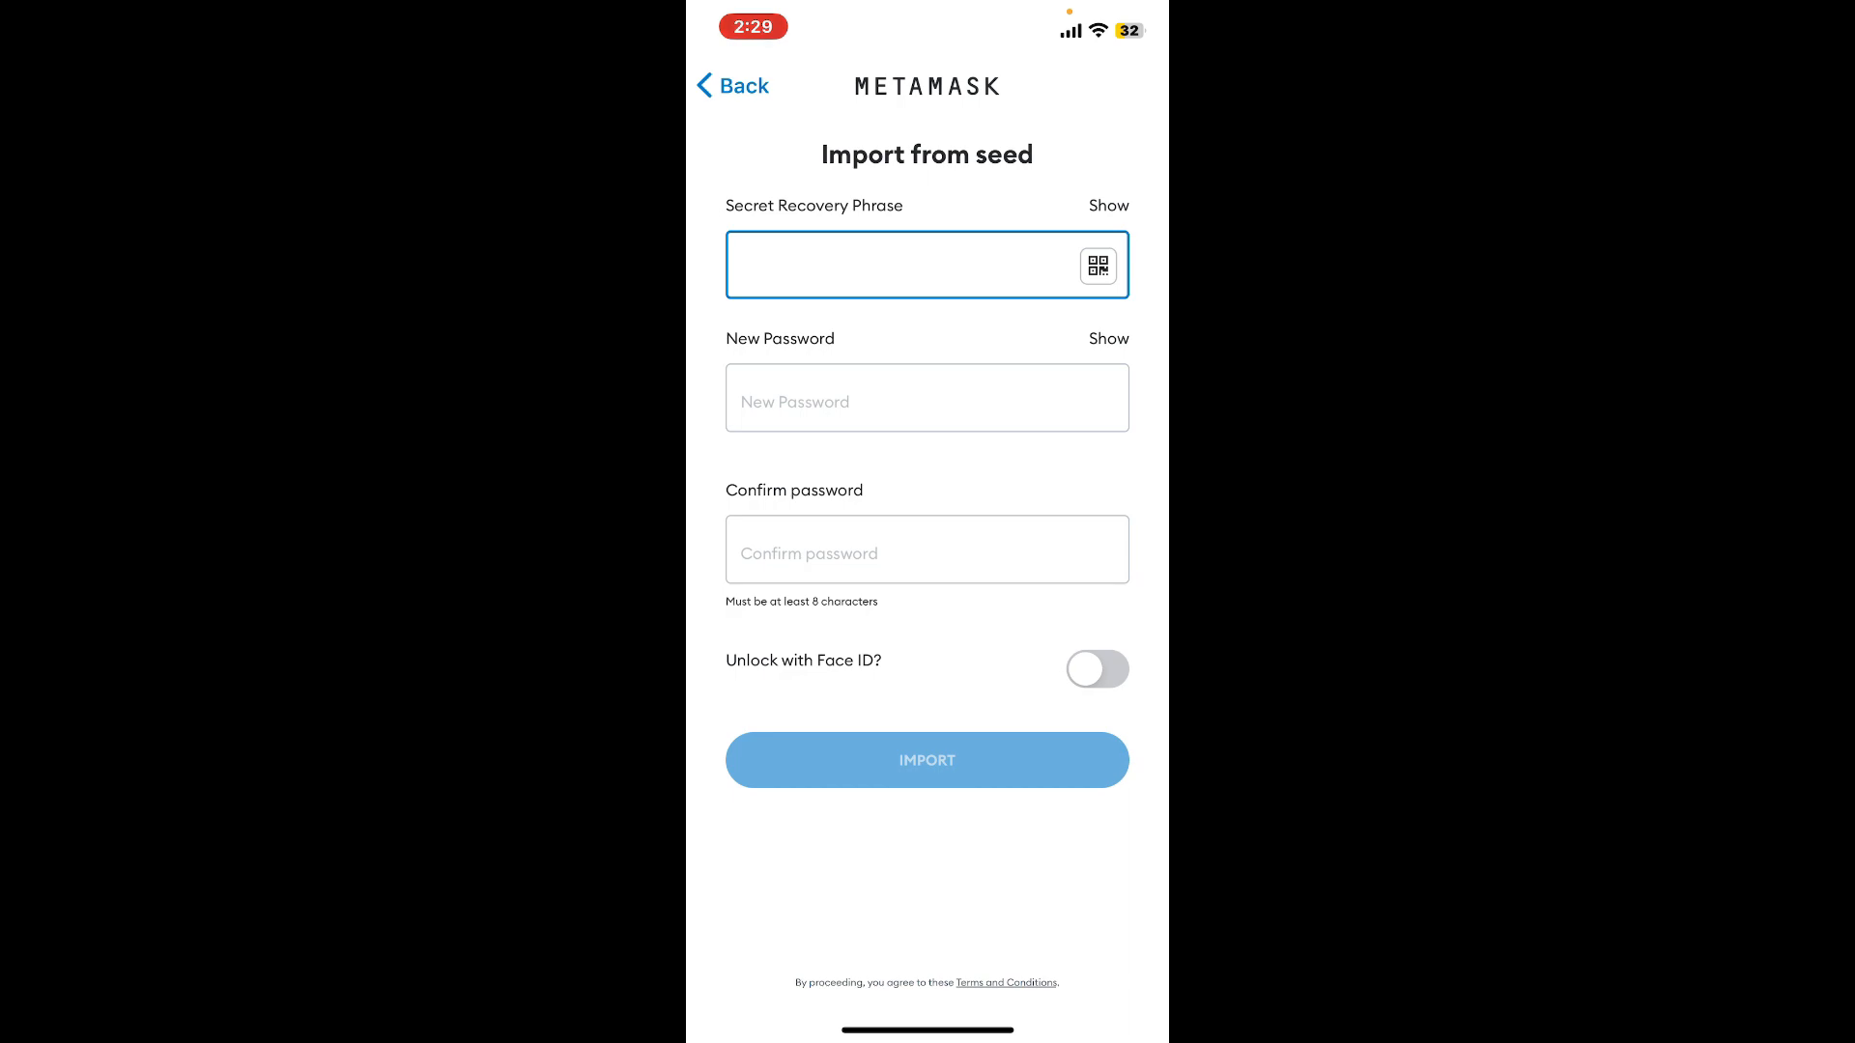
# Enter and confirm the new wallet password, then start the import.
pyautogui.click(927, 399)
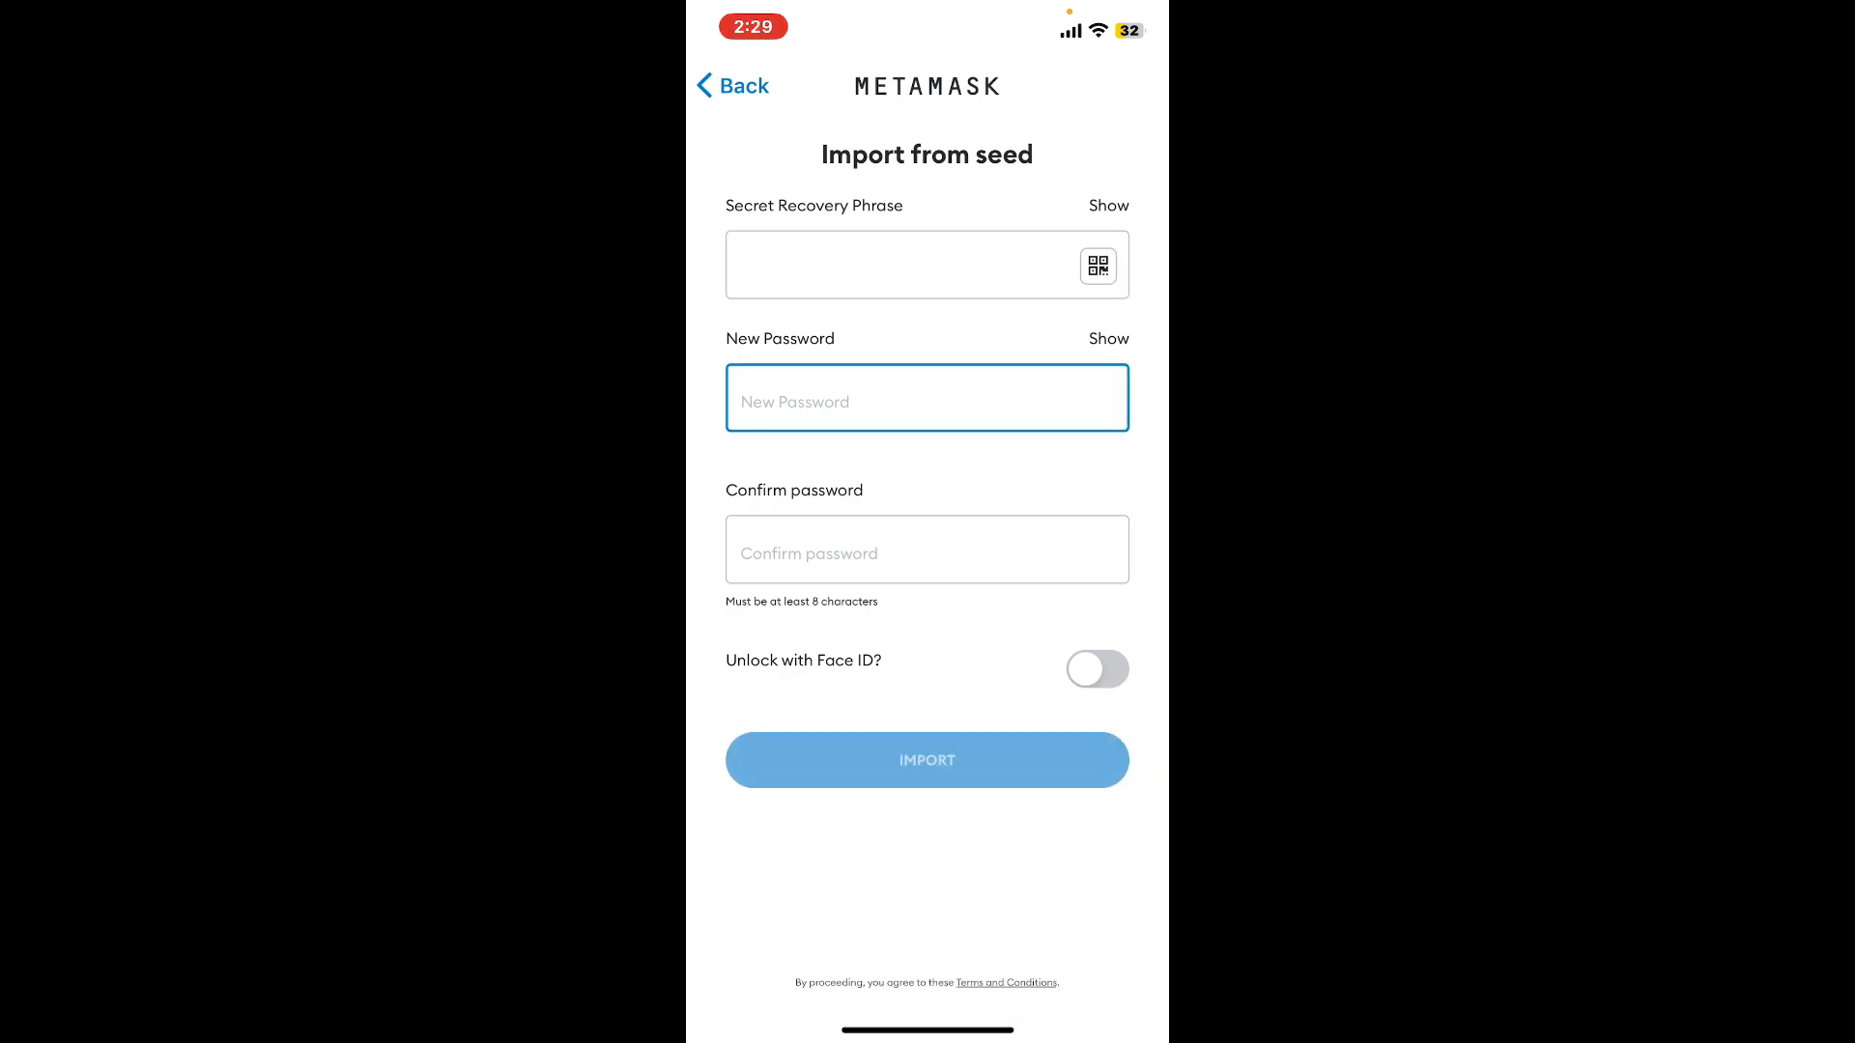
pyautogui.write('password')
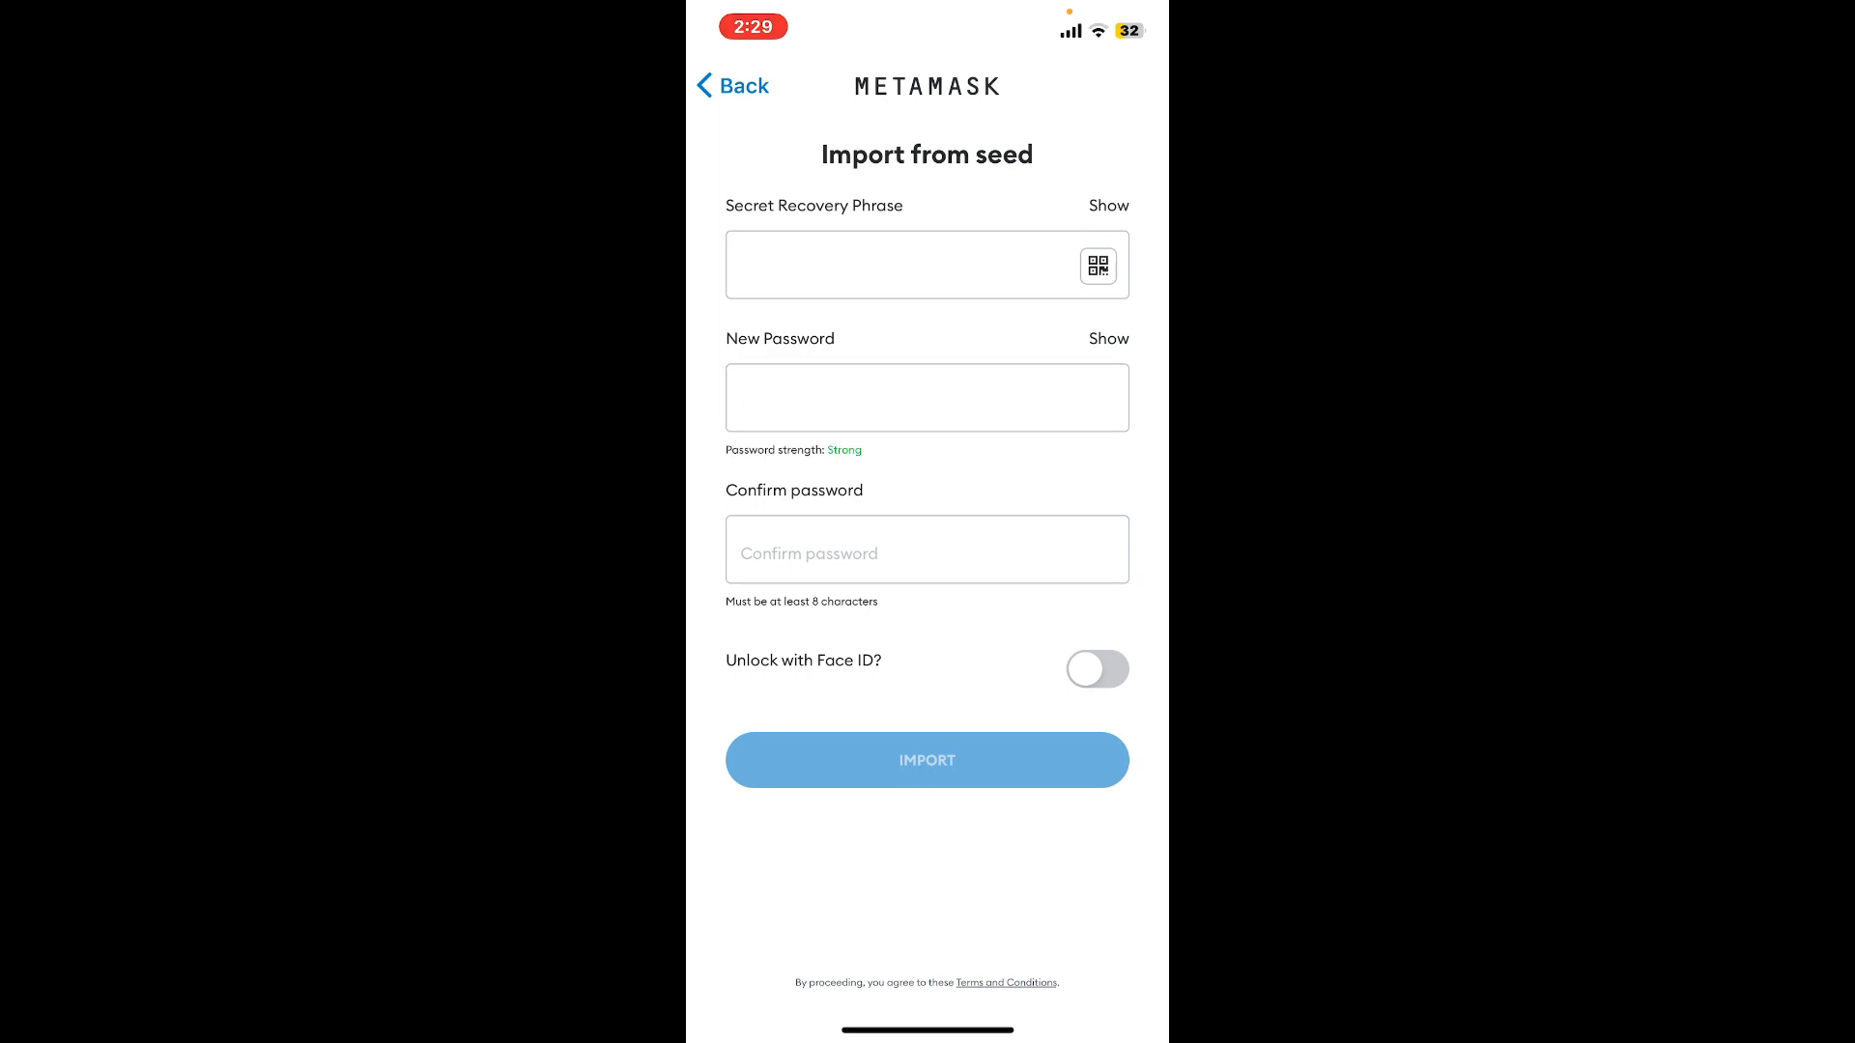
pyautogui.click(927, 548)
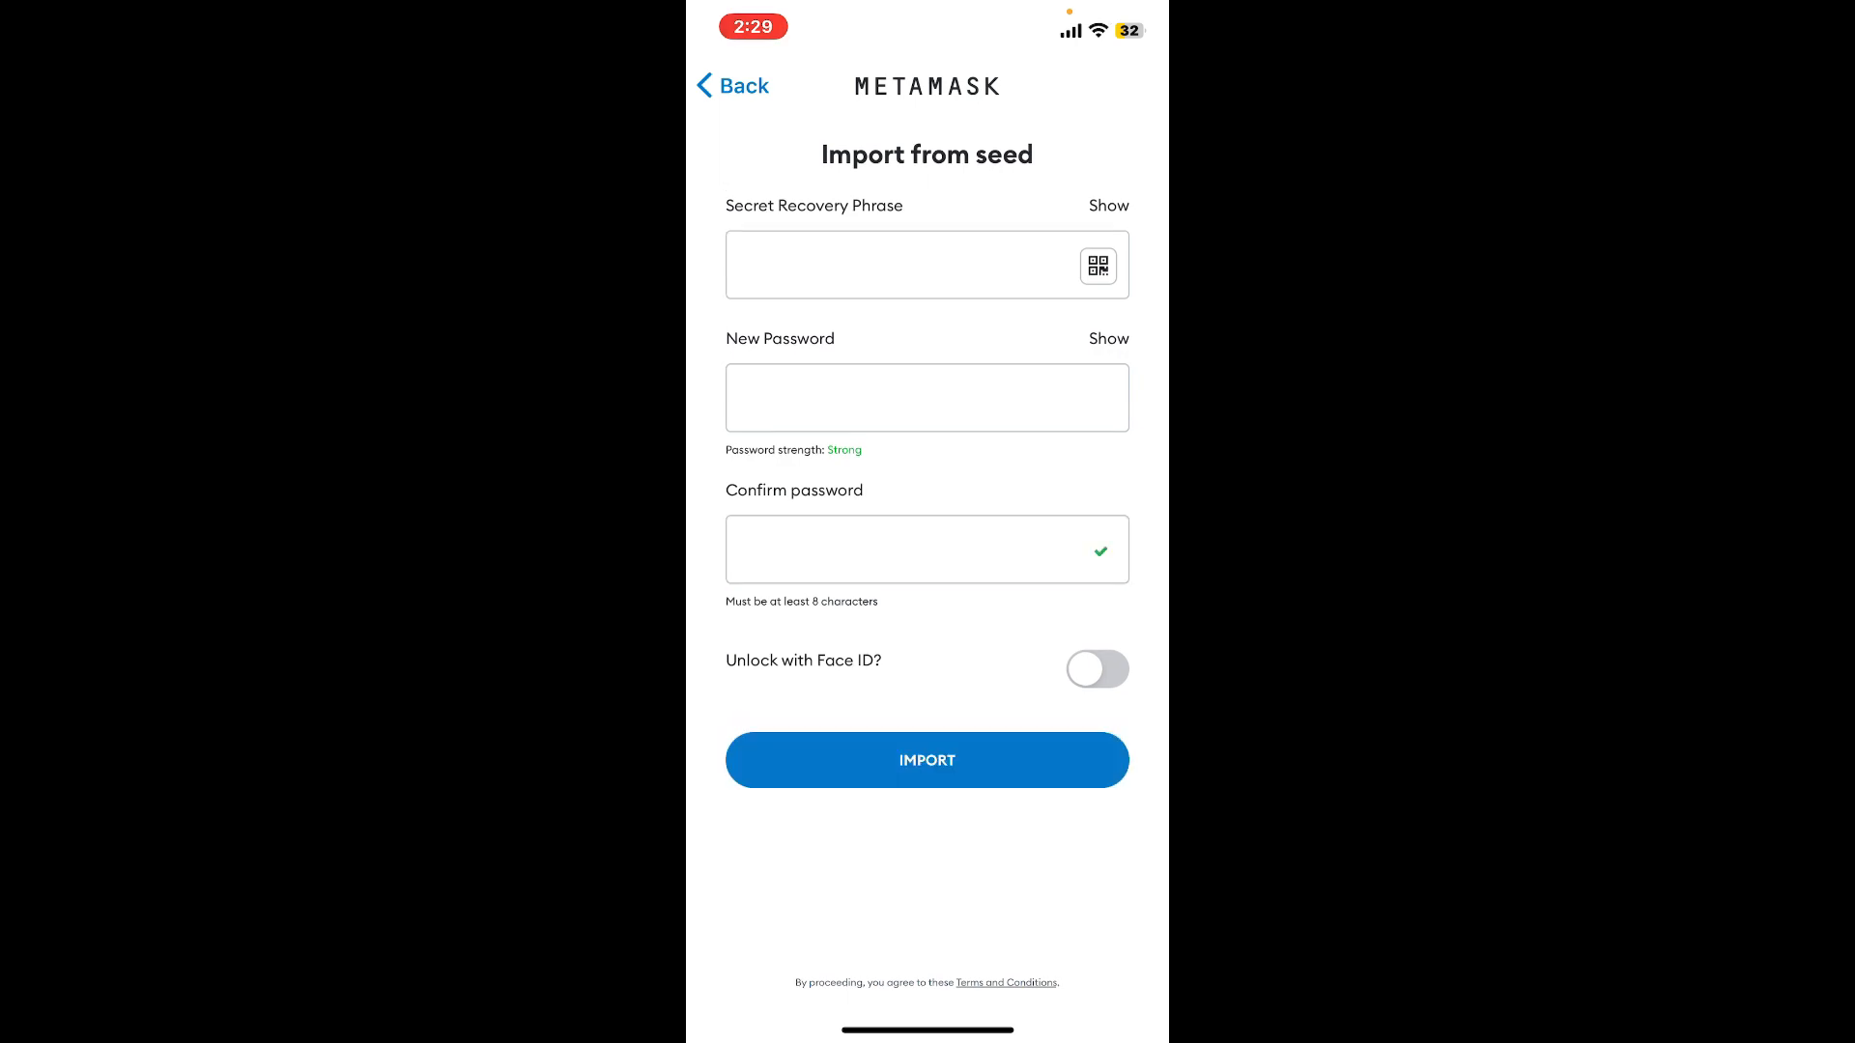
pyautogui.click(927, 760)
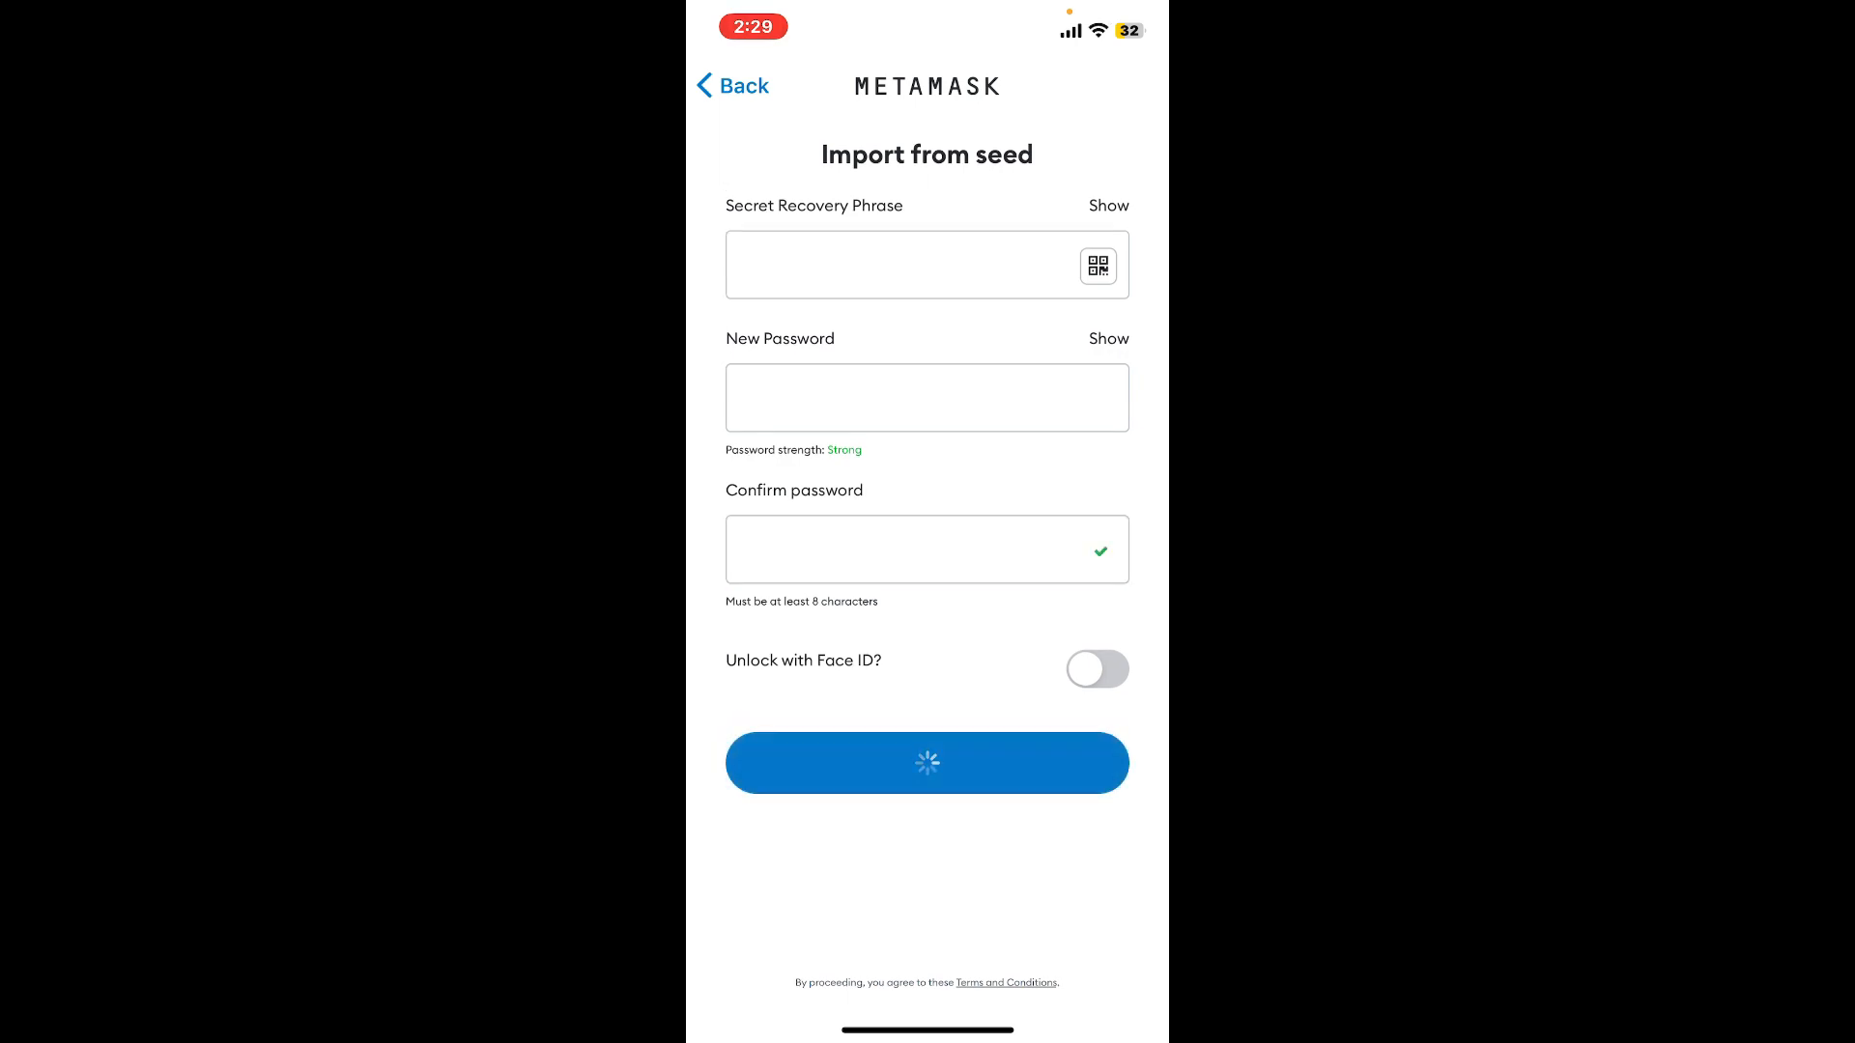
# Tap Done on the Congratulations screen to reach the Account 1 wallet home.
pyautogui.click(926, 762)
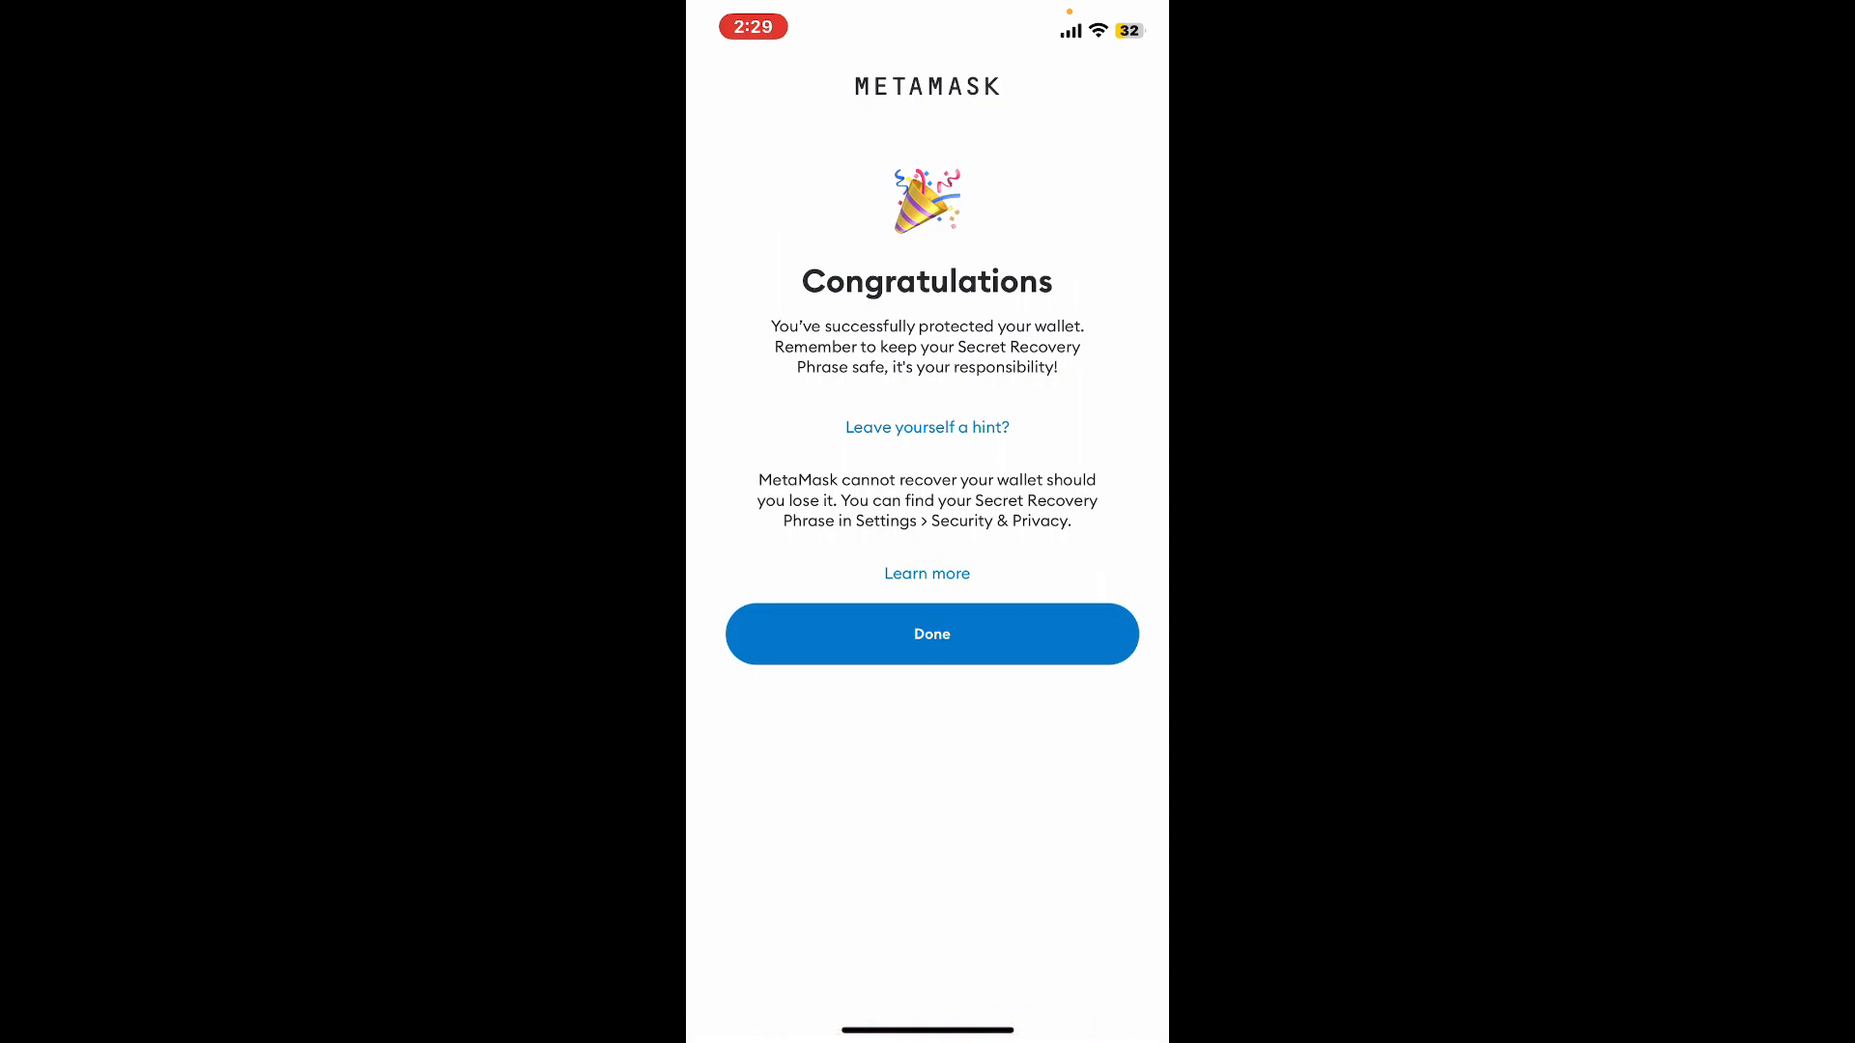
pyautogui.click(930, 633)
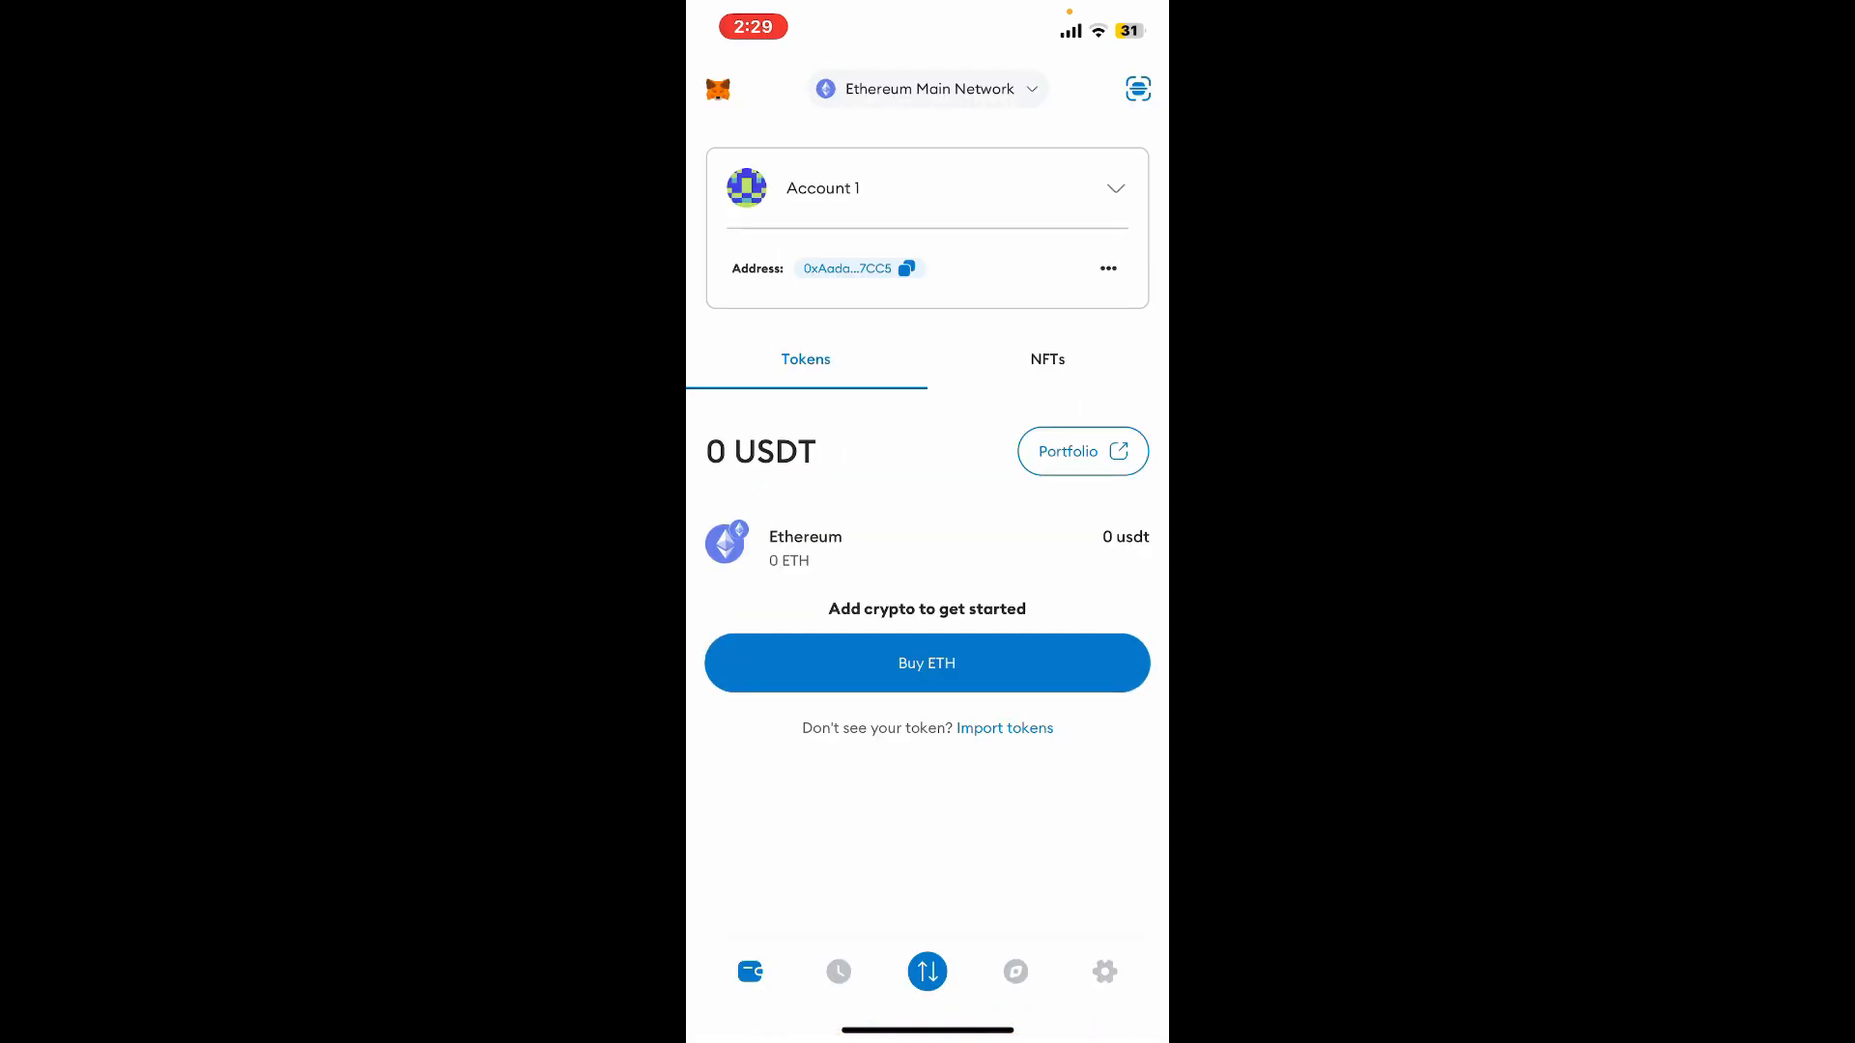